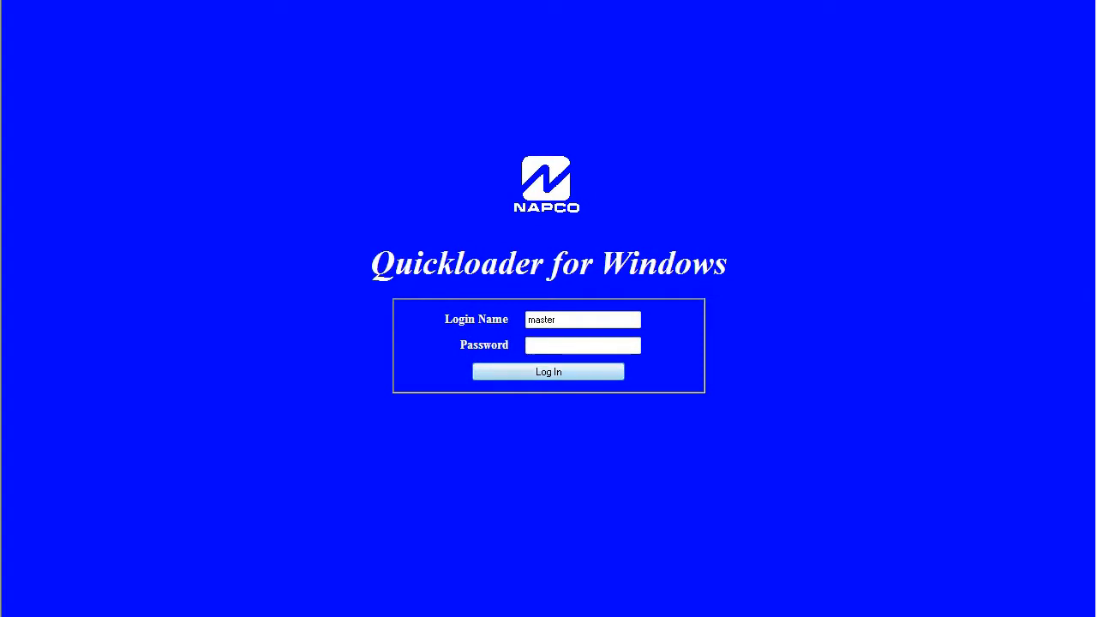
Step: Enter the master login password and log in to Quickloader
click(583, 346)
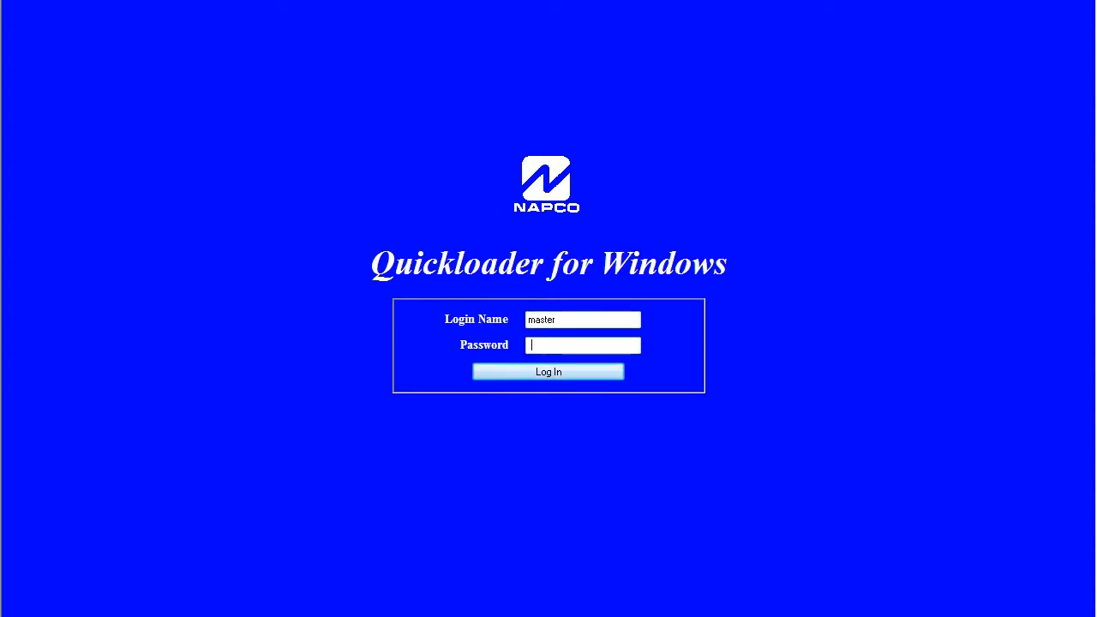
text(•)
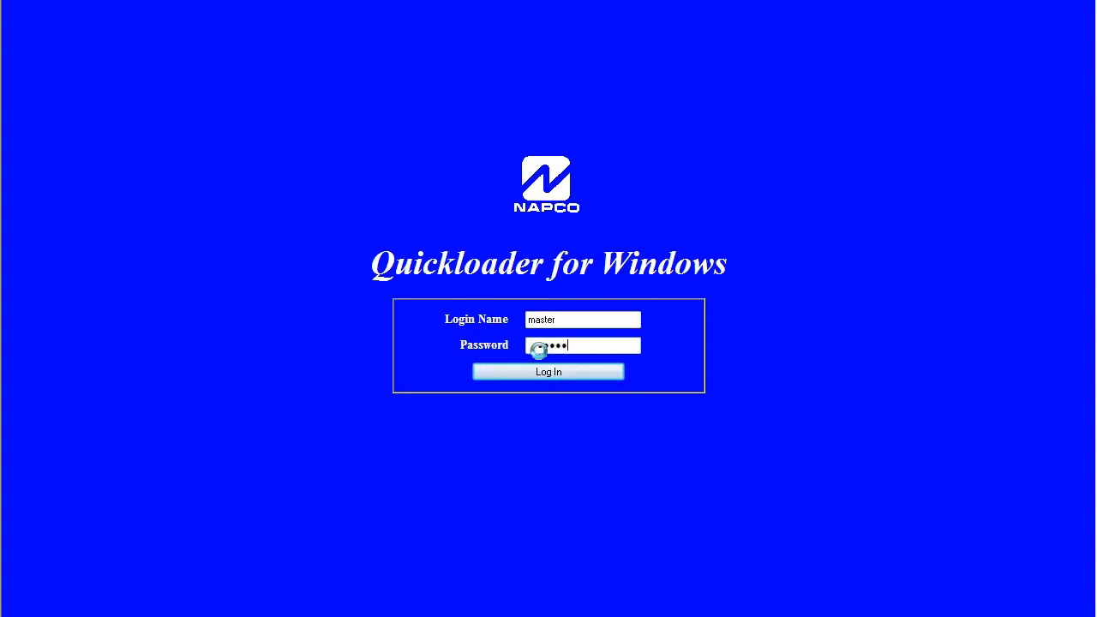
click(548, 371)
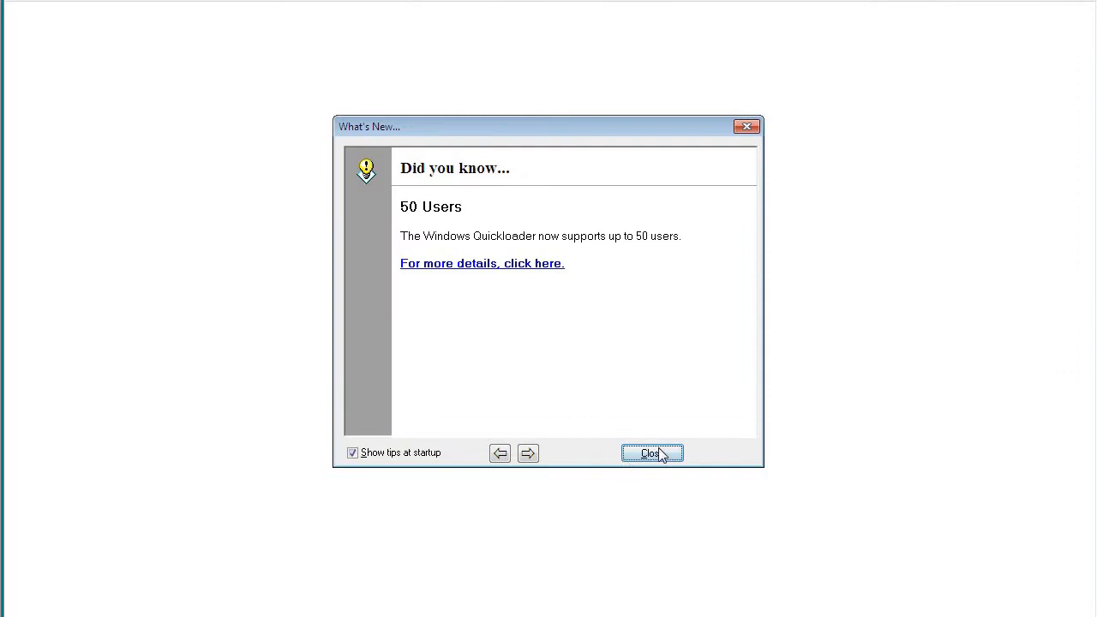
Step: Close the What's New tips dialog and reach the empty account list
click(652, 453)
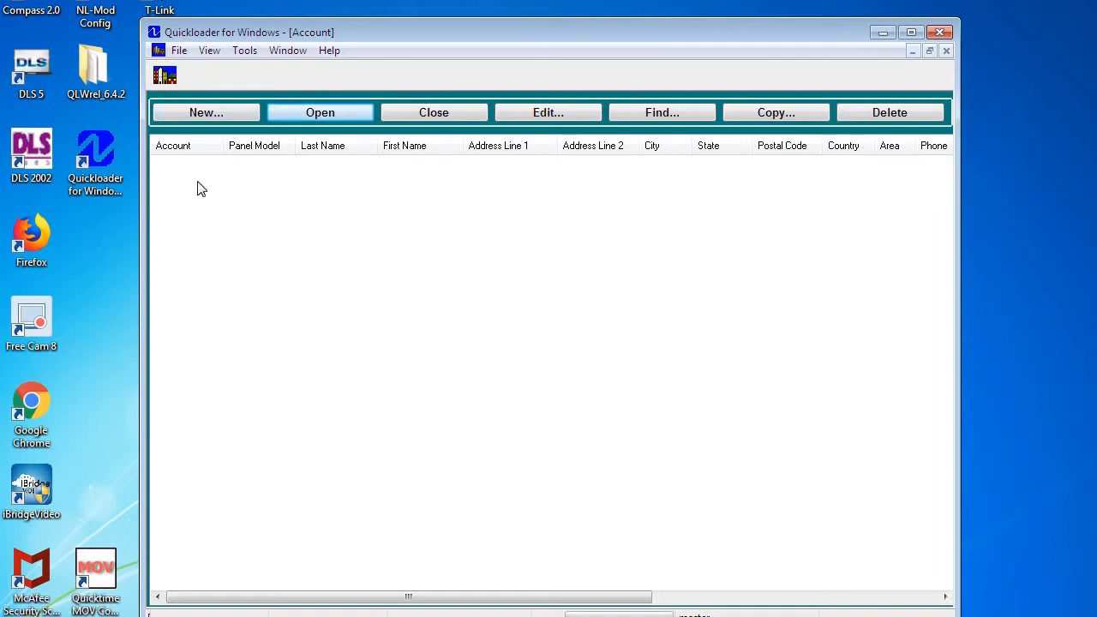
mouse_move(179, 50)
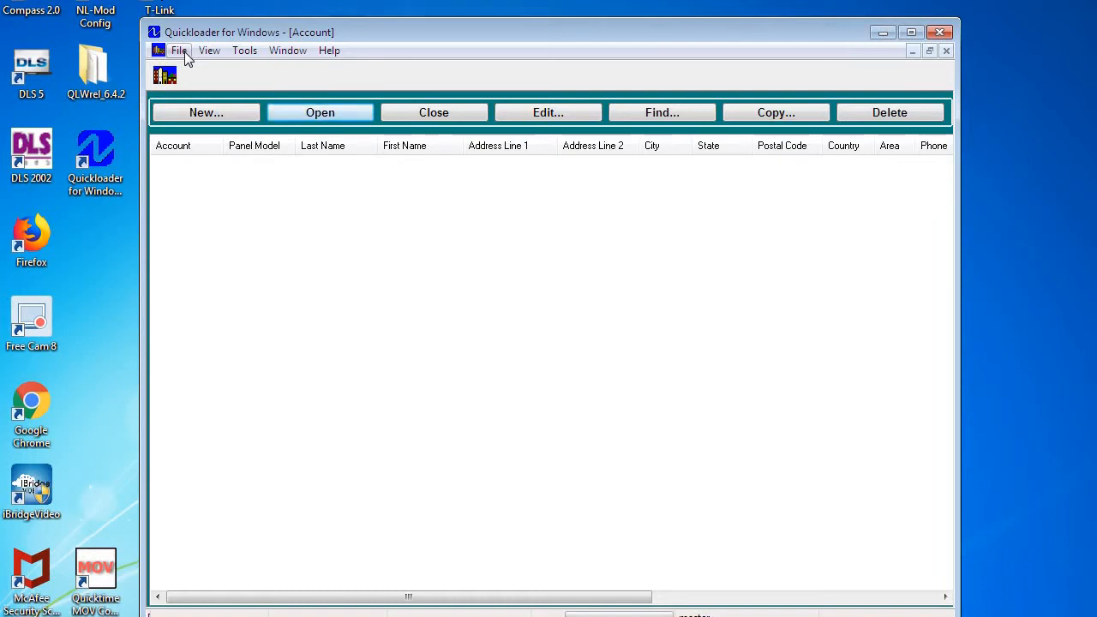
click(178, 50)
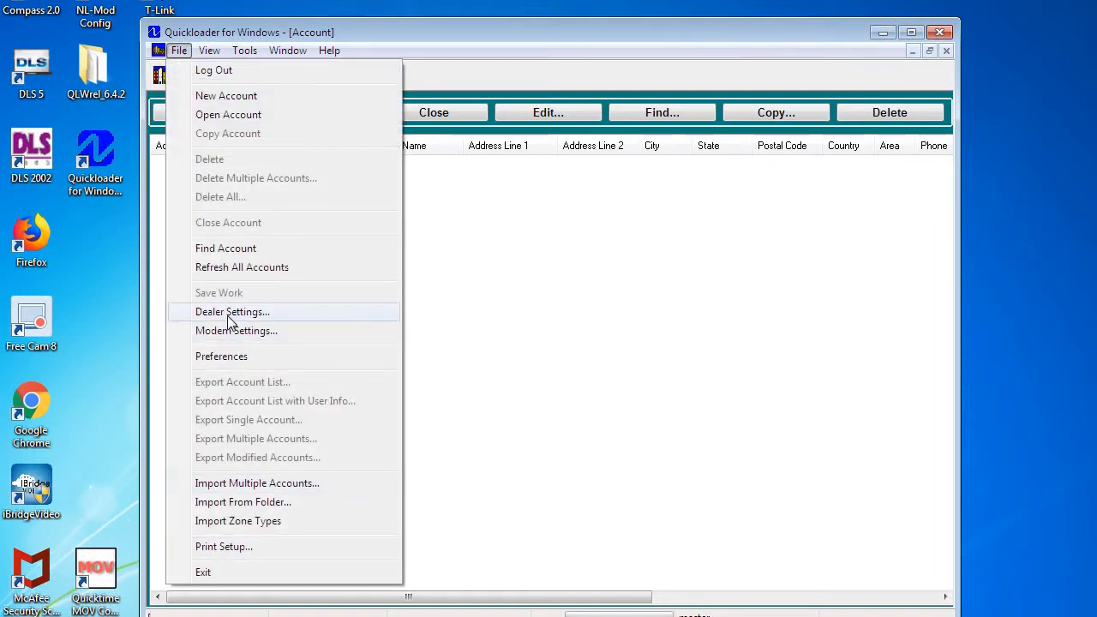
click(233, 312)
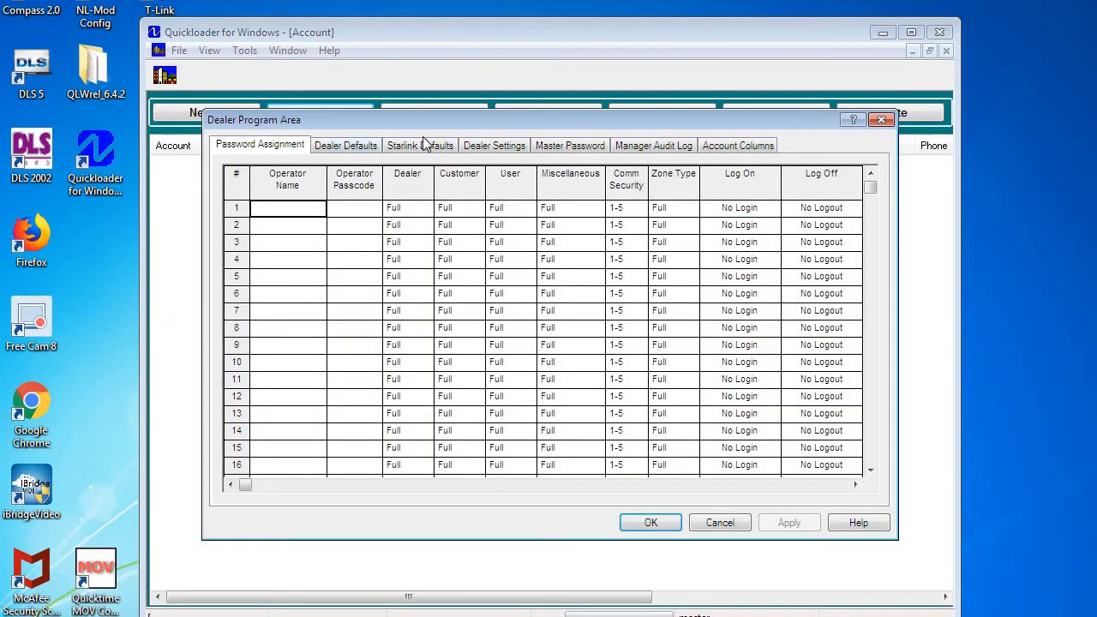
click(418, 144)
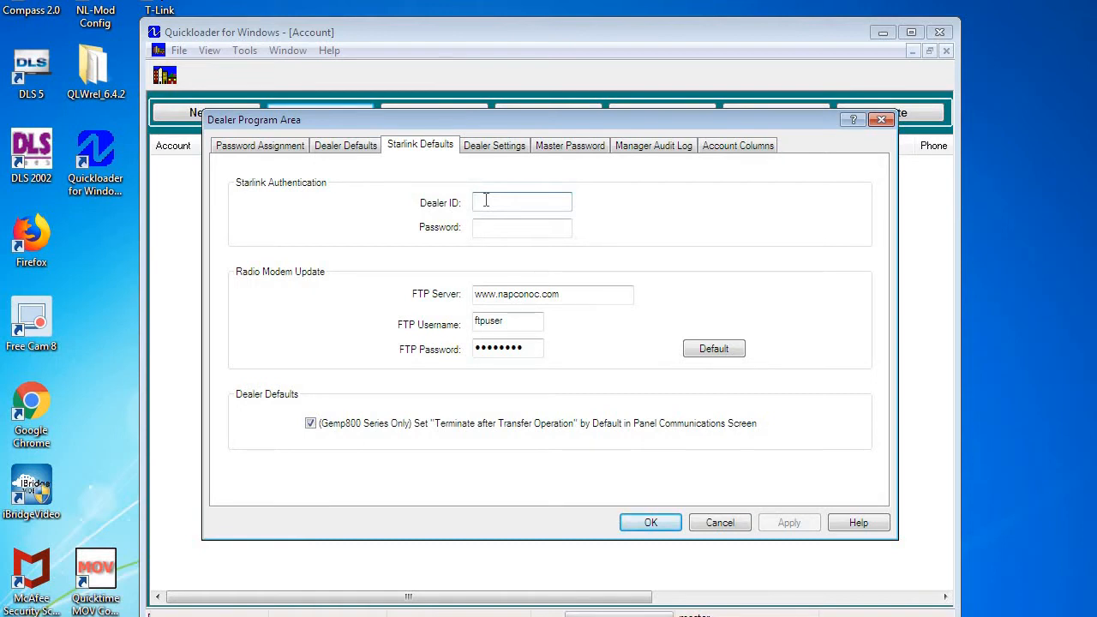
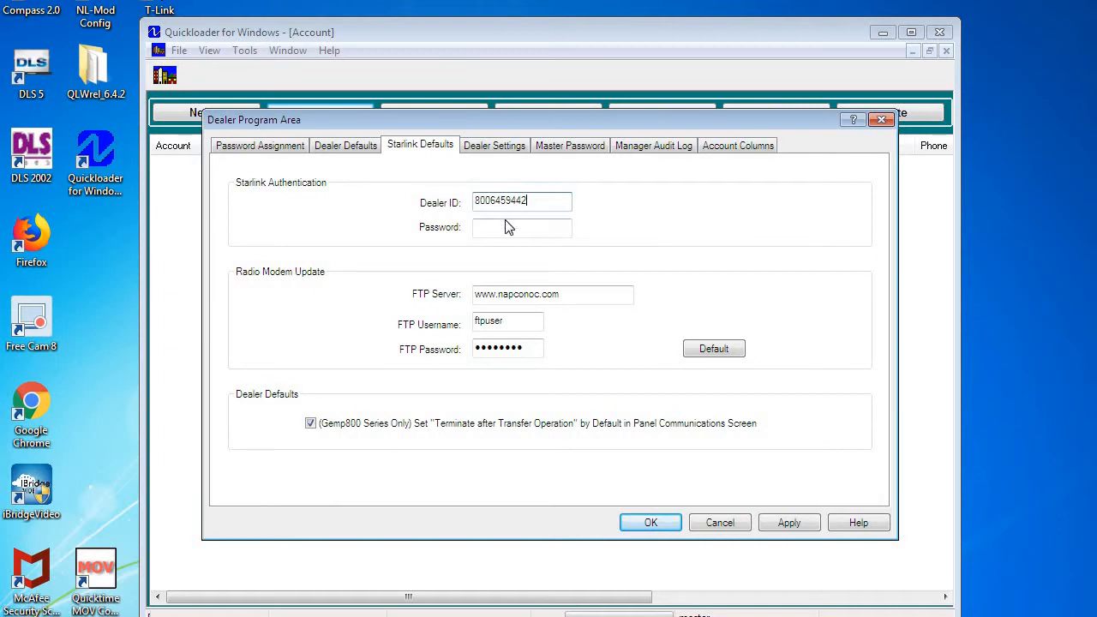
click(522, 228)
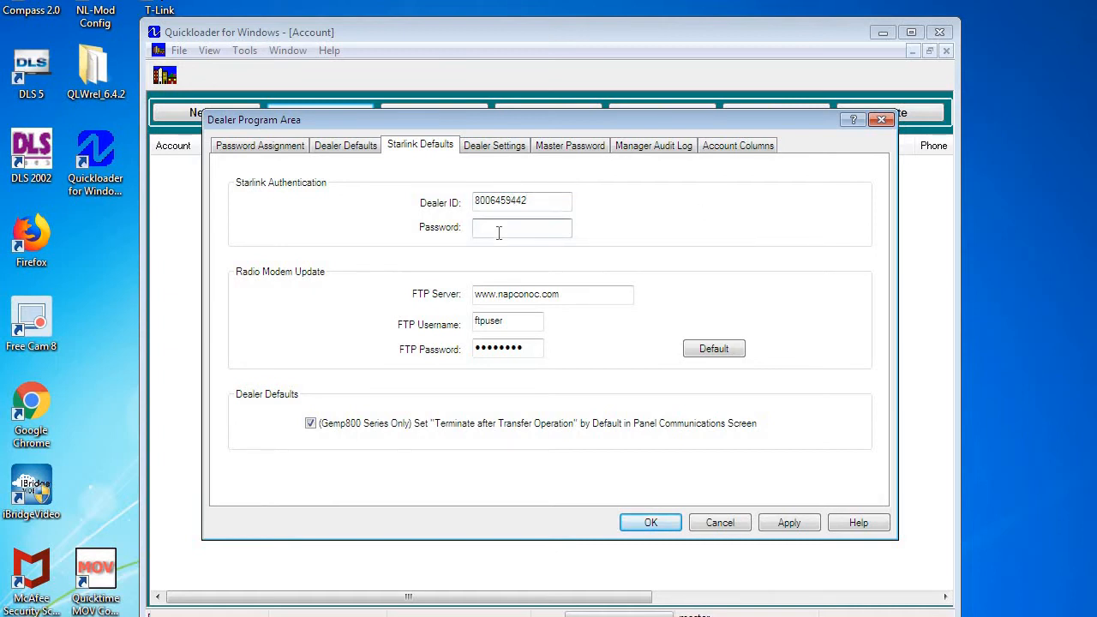
text(•)
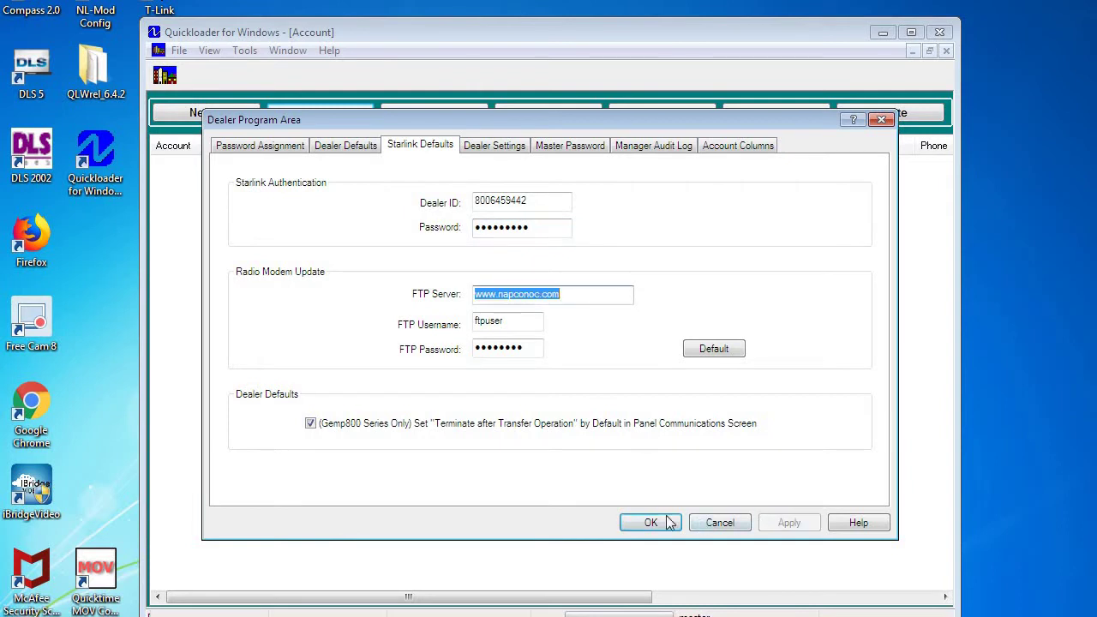
click(651, 521)
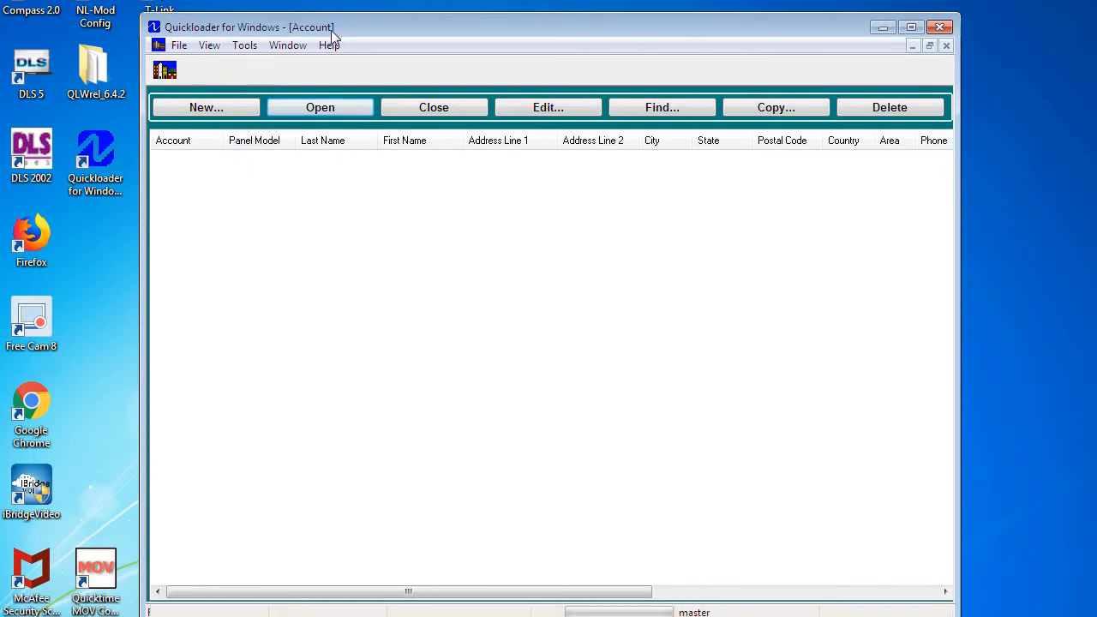
mouse_move(205, 106)
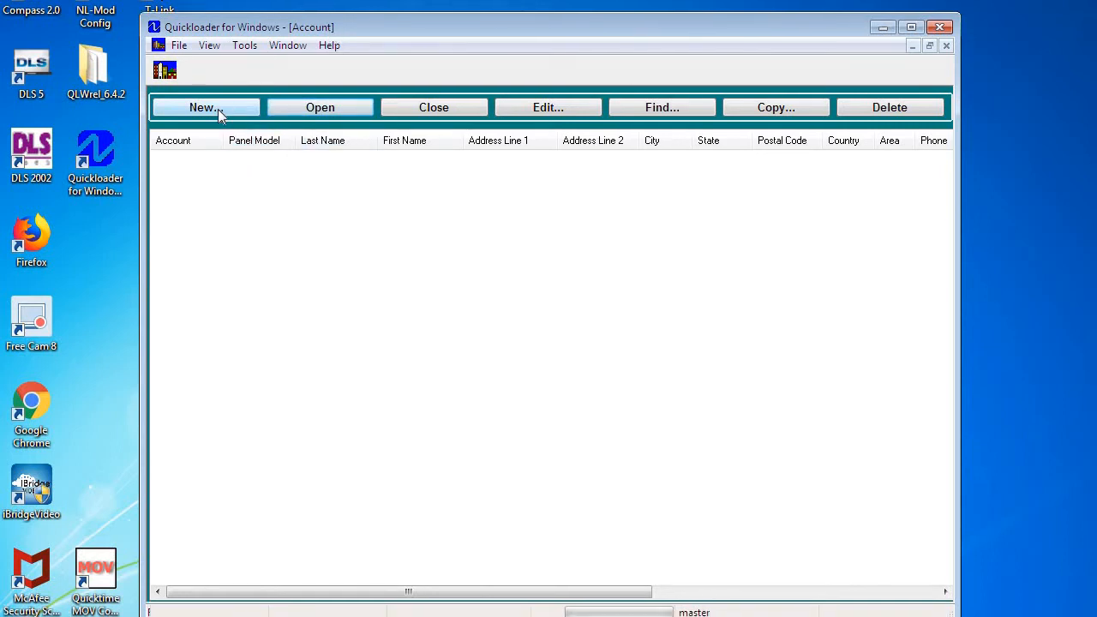
Step: Start a new account and name it FIRELINK
click(206, 106)
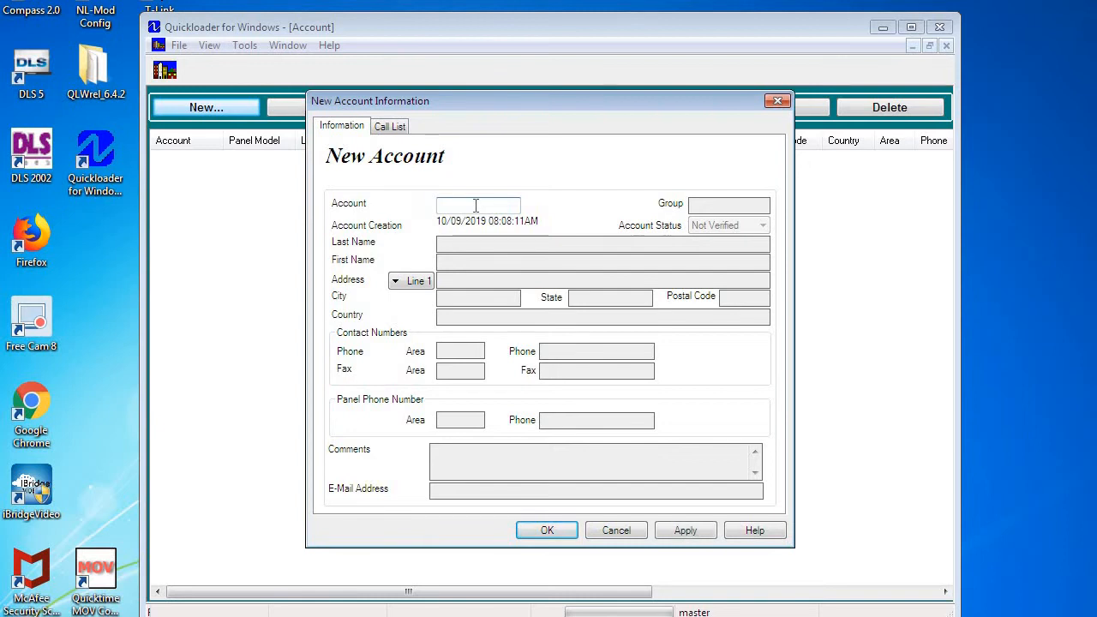
text(FIREL)
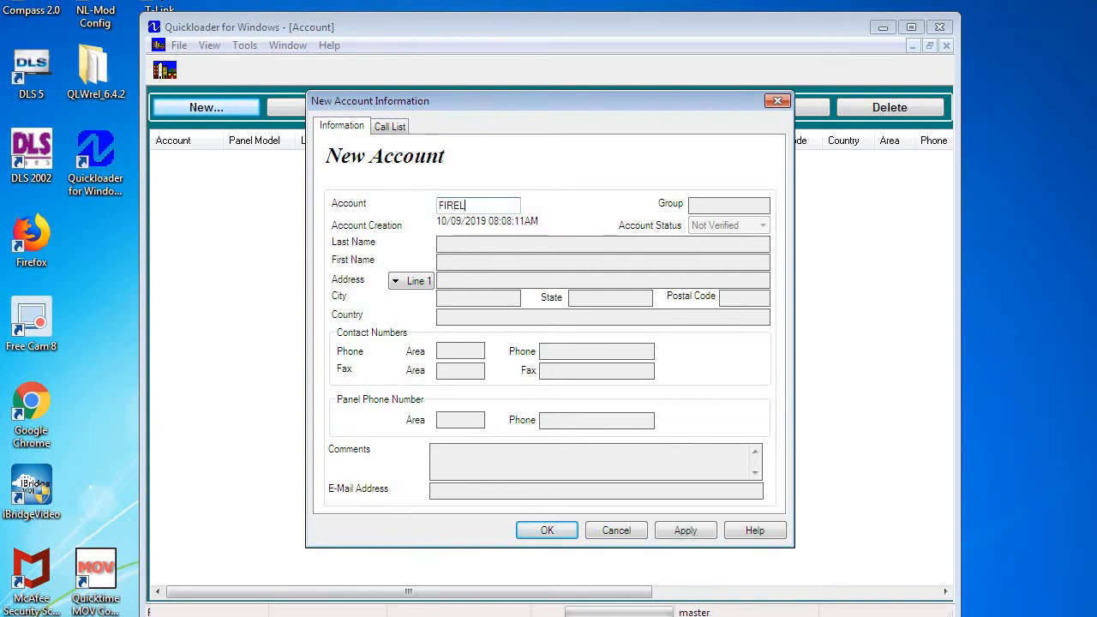
text(INK)
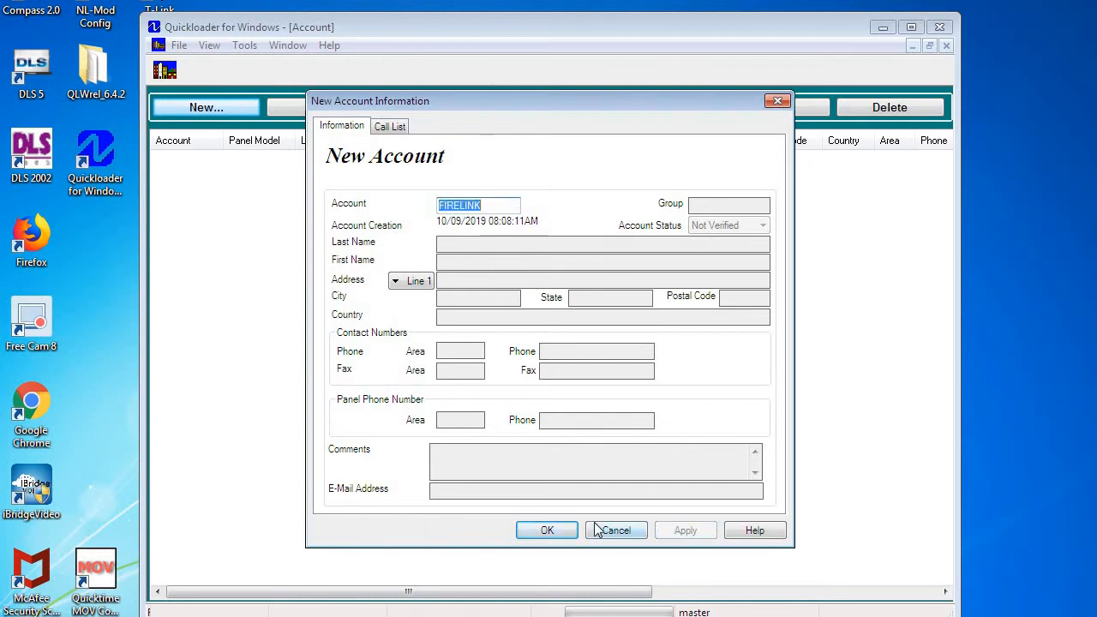
click(547, 530)
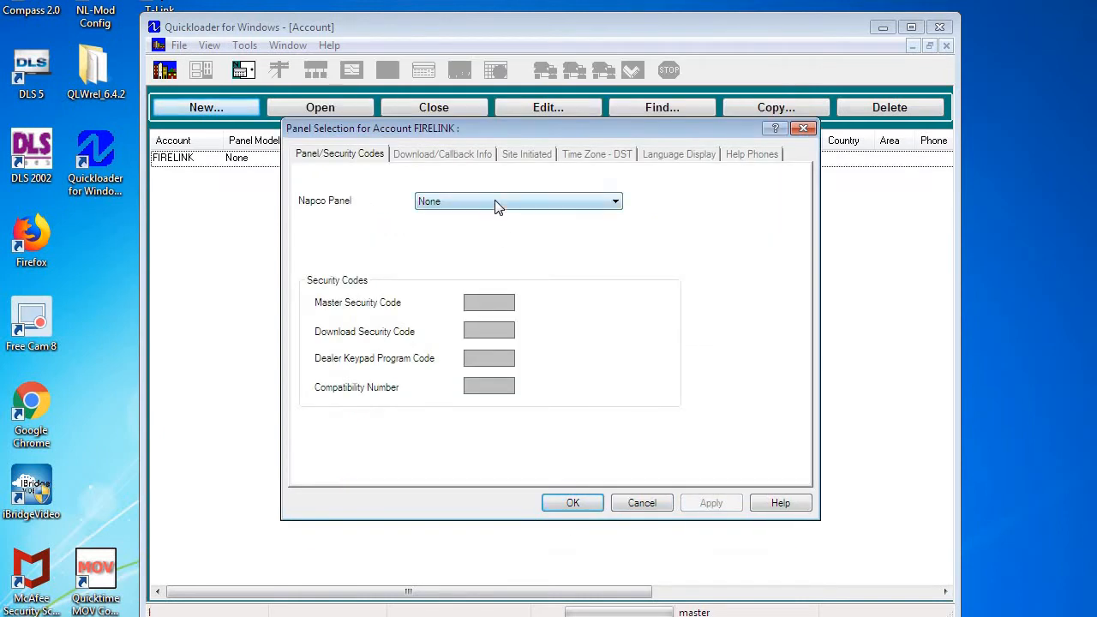
click(614, 200)
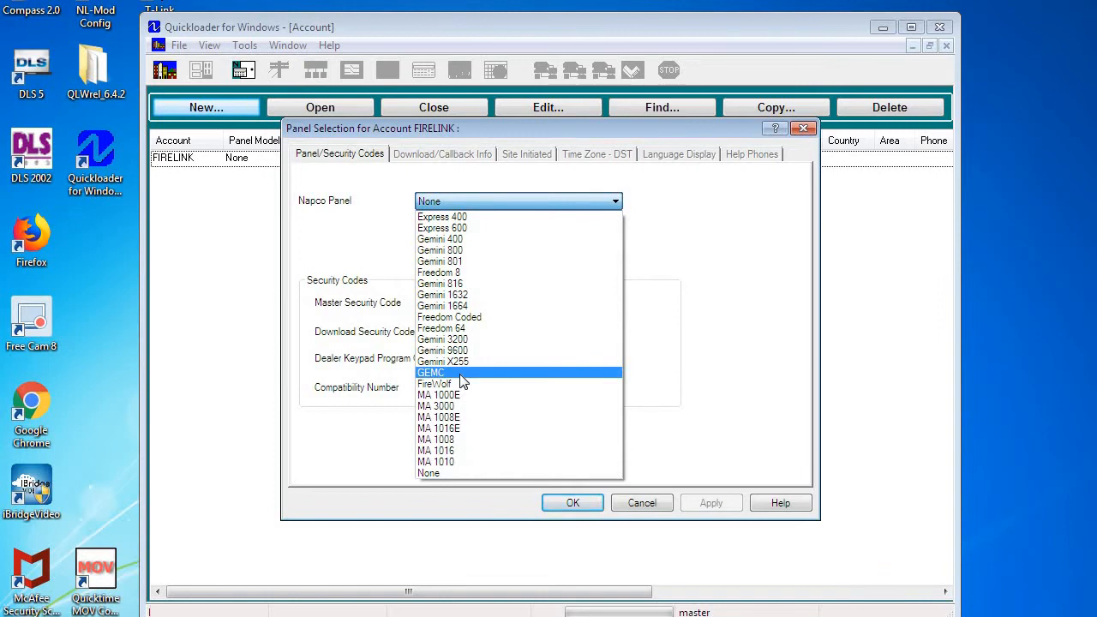
click(432, 372)
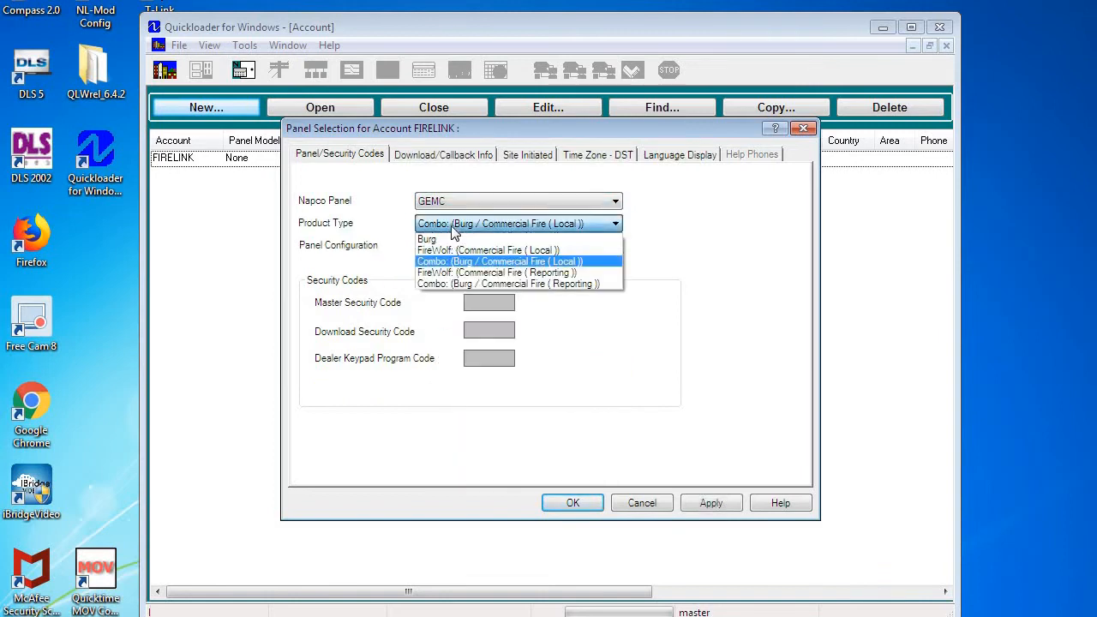
click(497, 272)
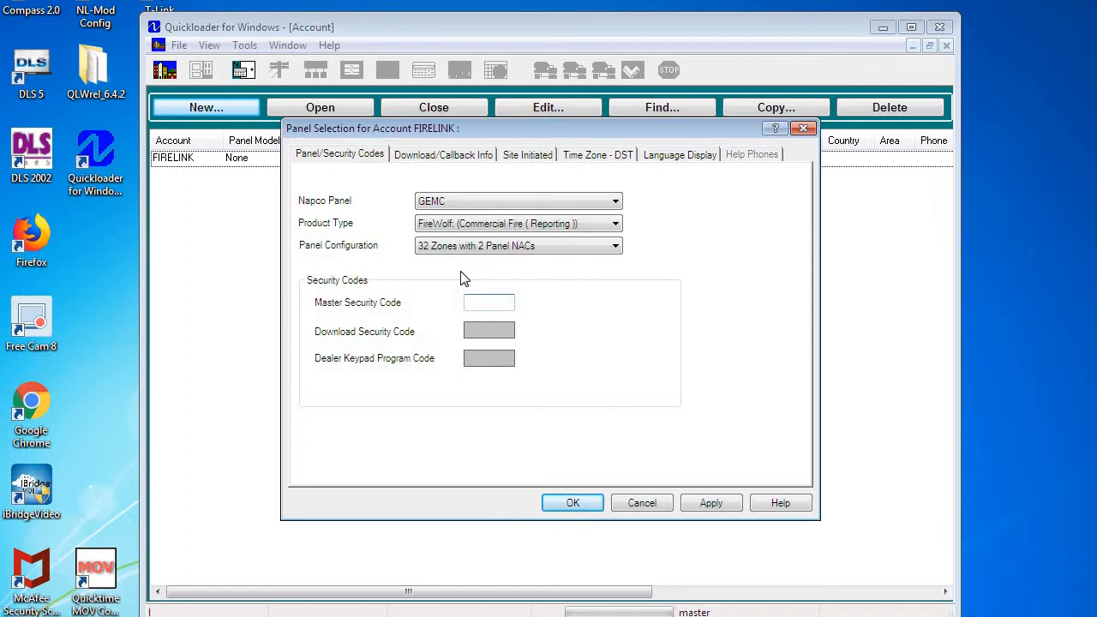
text(3)
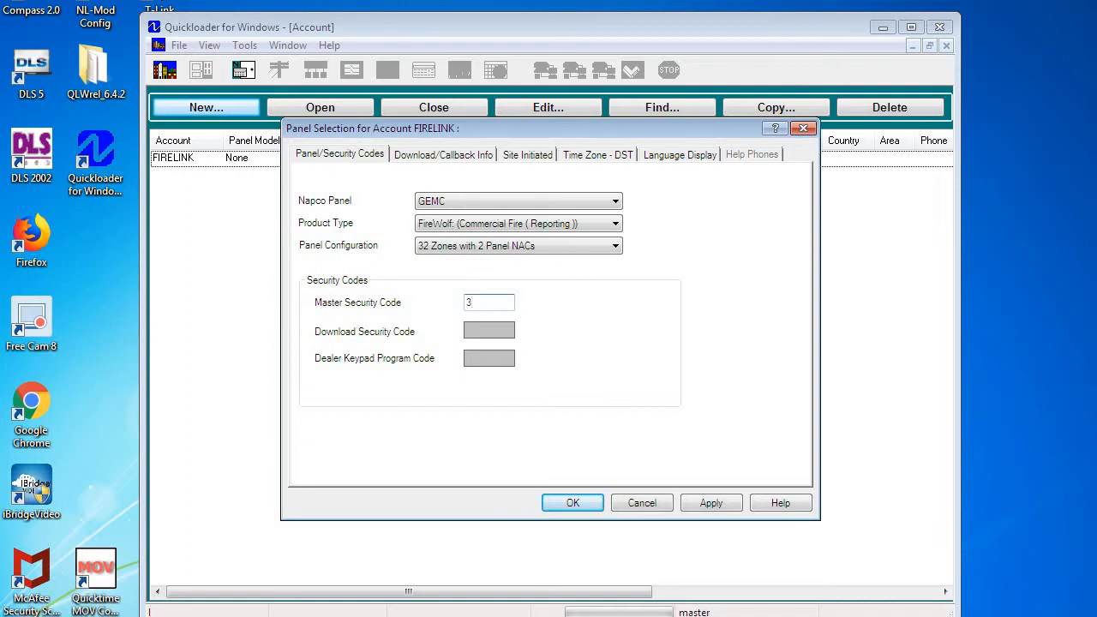
text(769)
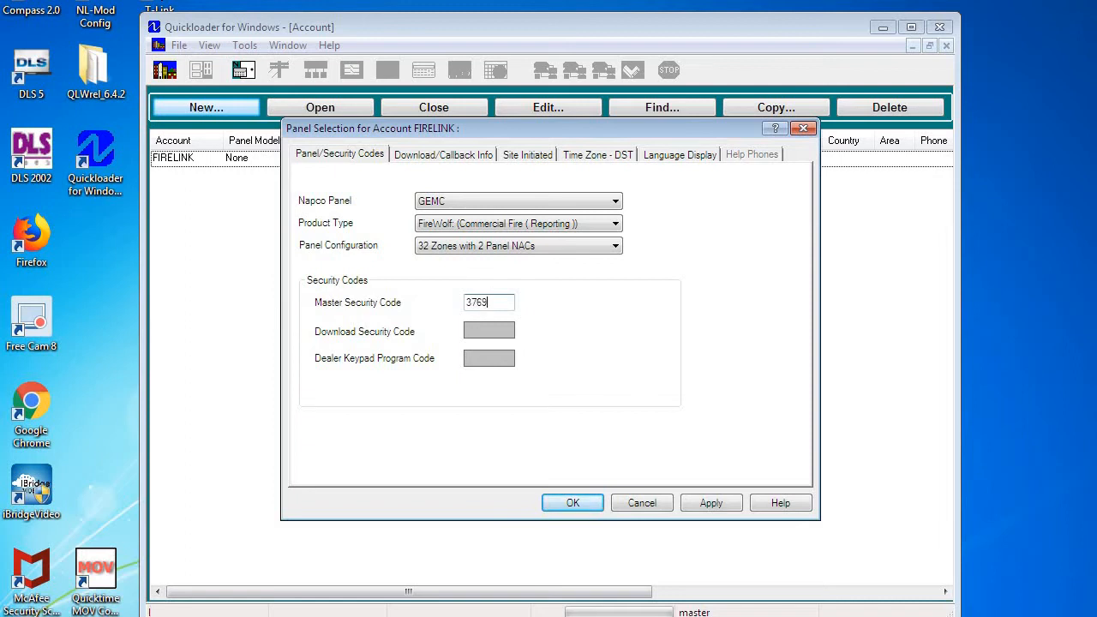
text(70)
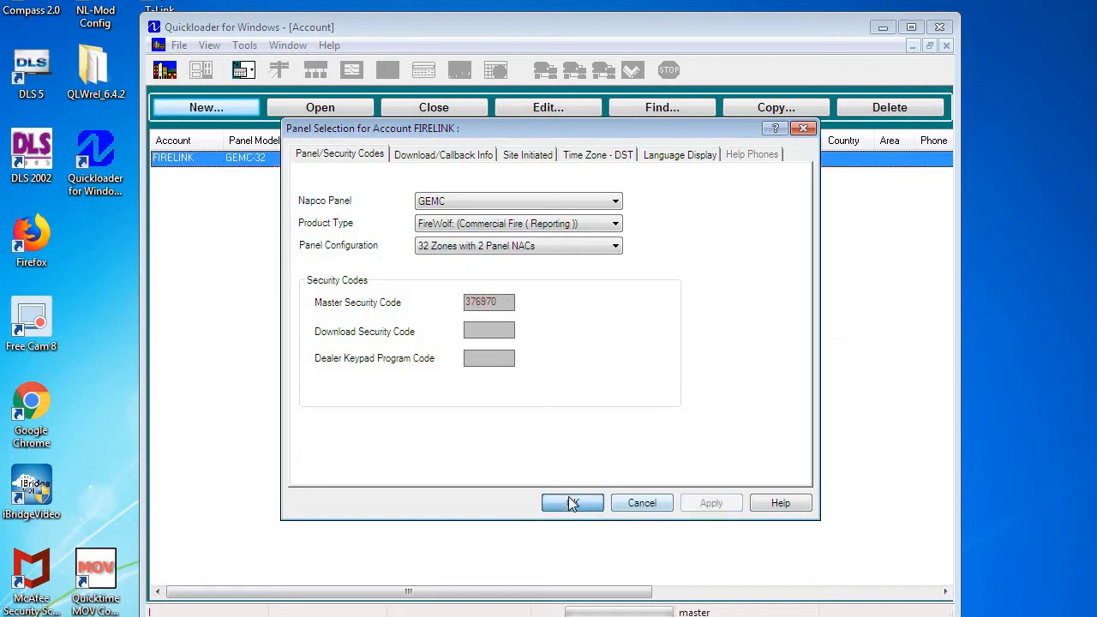
Step: Confirm the panel selection and skip adding fire points to reach the zone list
click(572, 502)
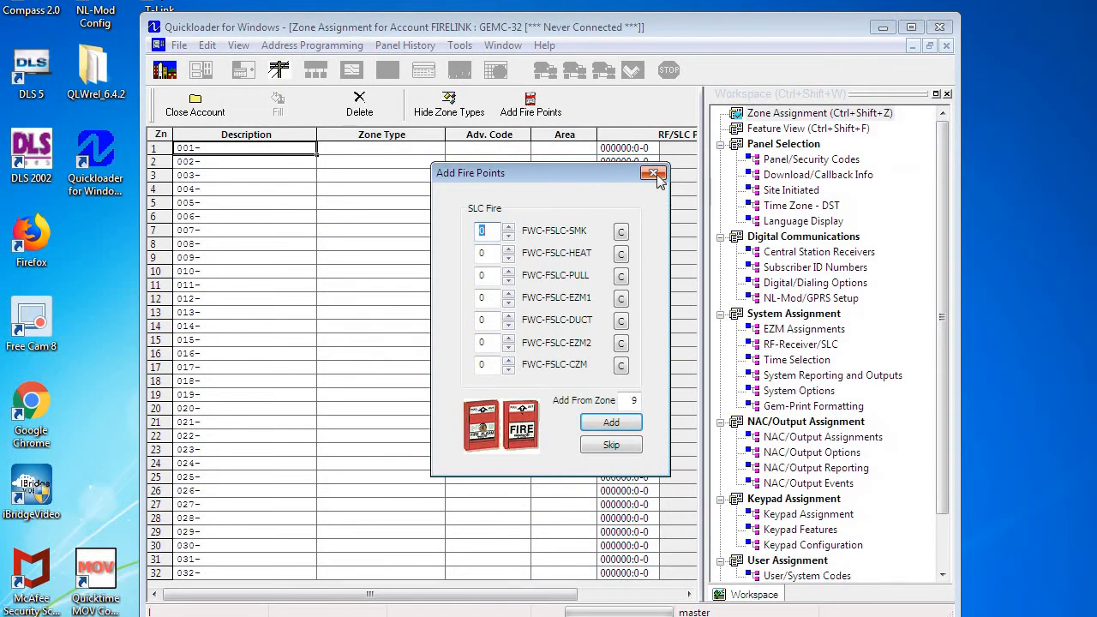
click(655, 172)
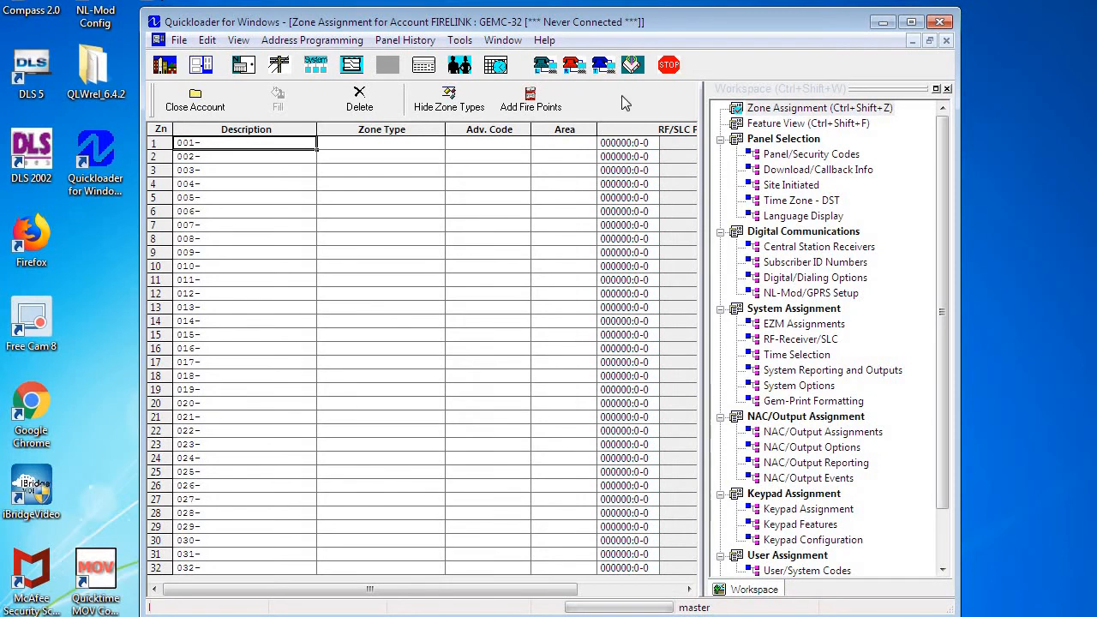
mouse_move(655, 78)
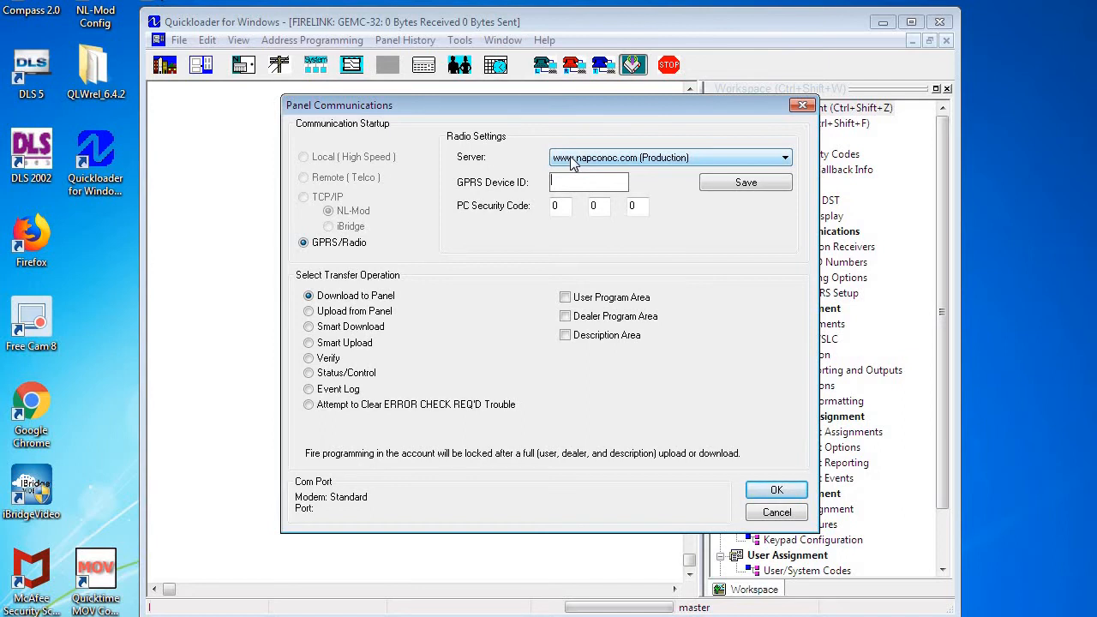
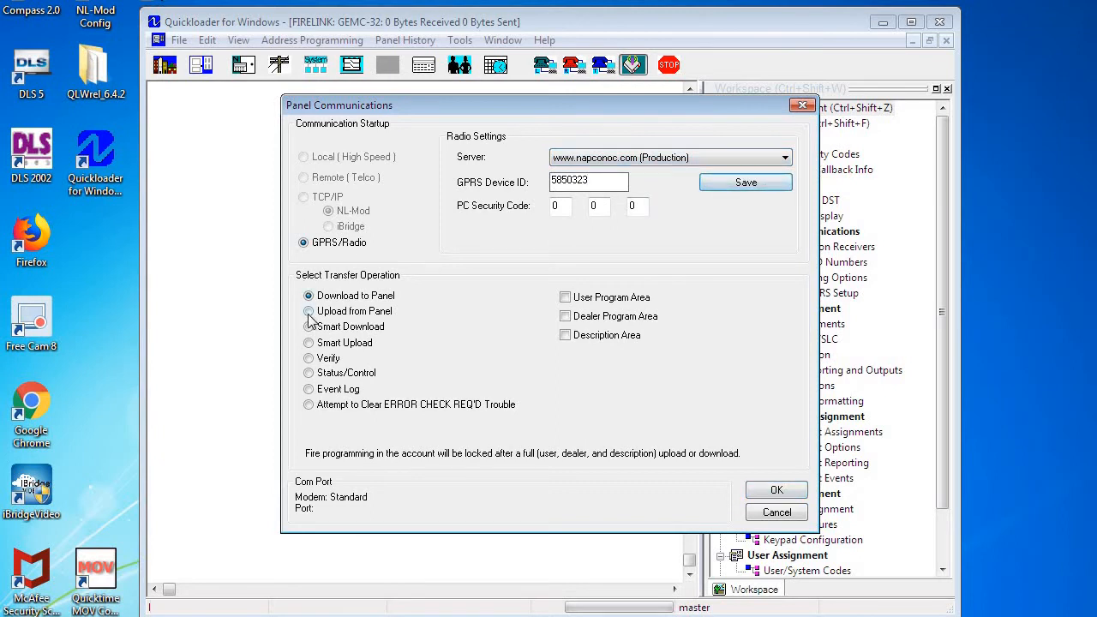
Step: Upload user, dealer and description areas from the panel via GPRS device 5850323
click(309, 312)
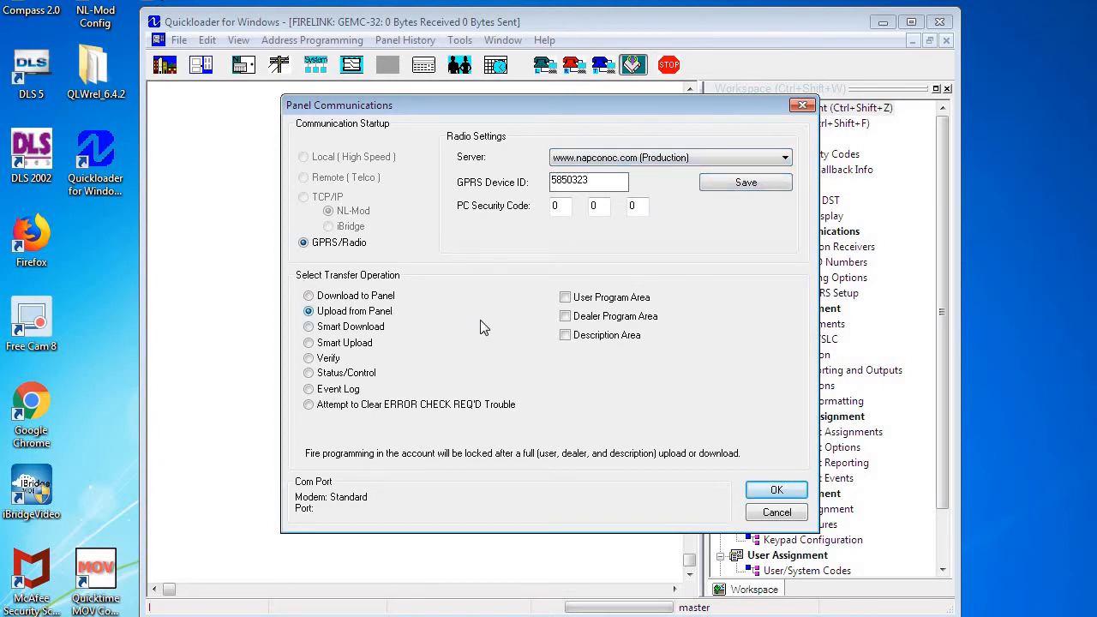
click(566, 297)
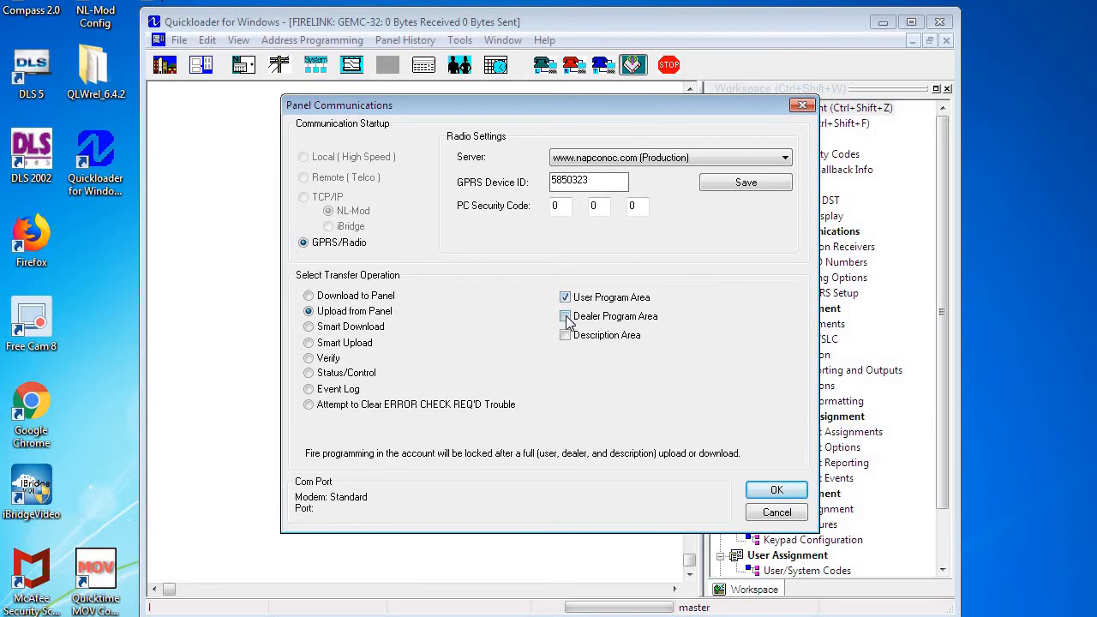
click(566, 315)
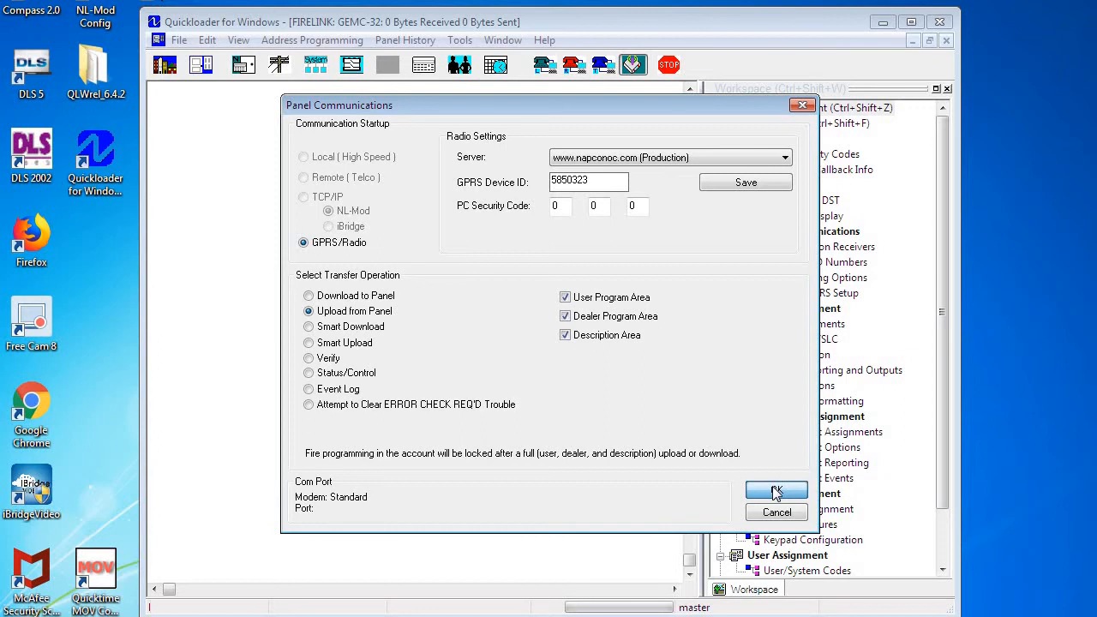
click(775, 491)
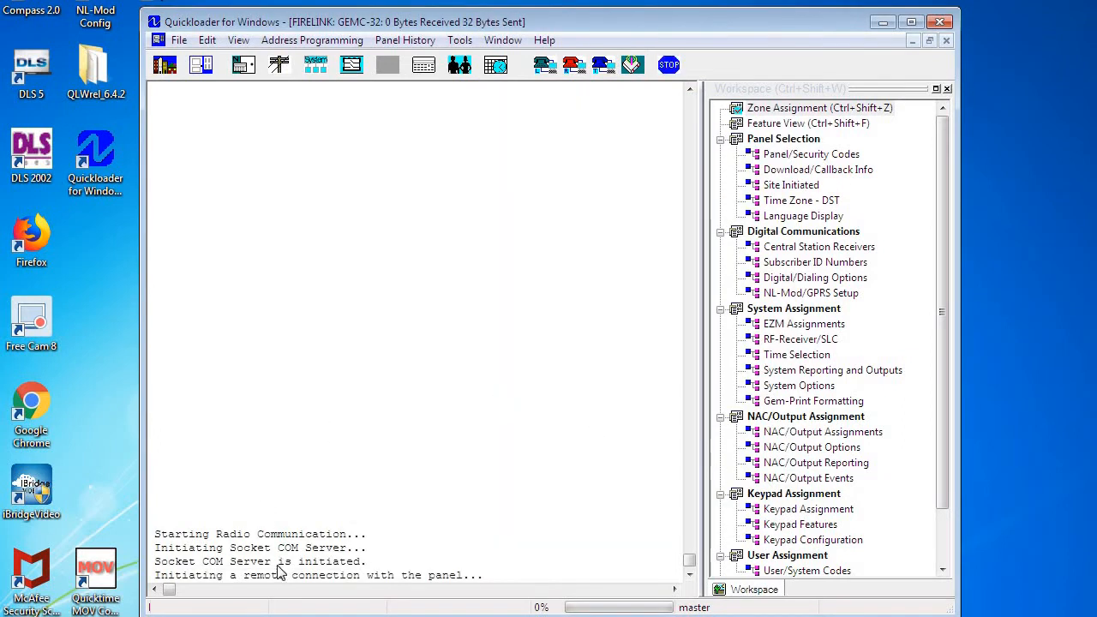
mouse_move(333, 494)
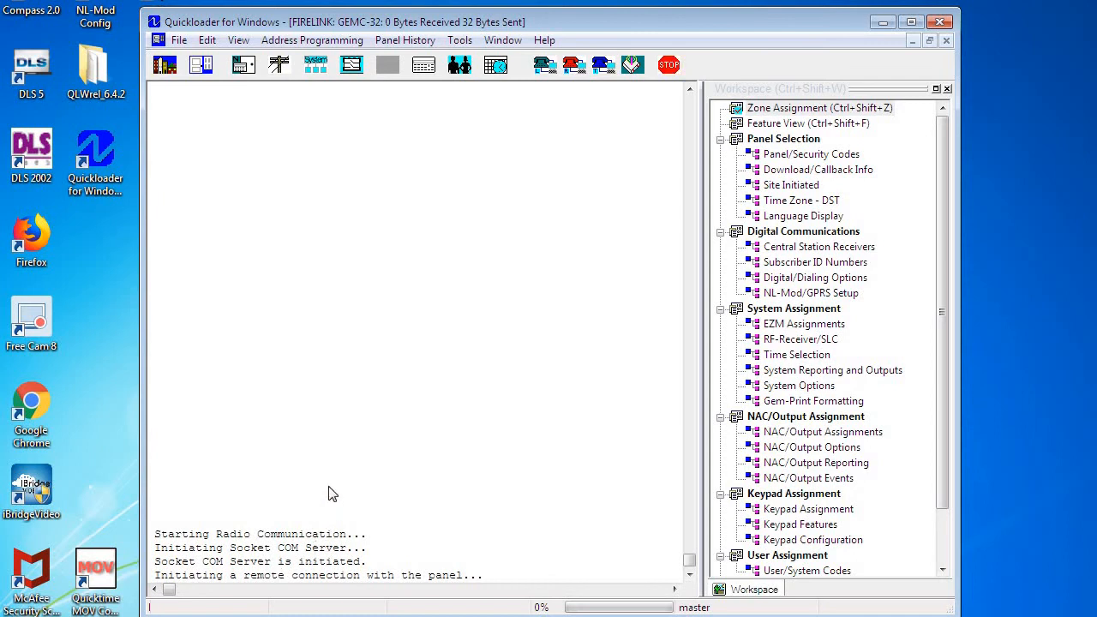
mouse_move(372, 470)
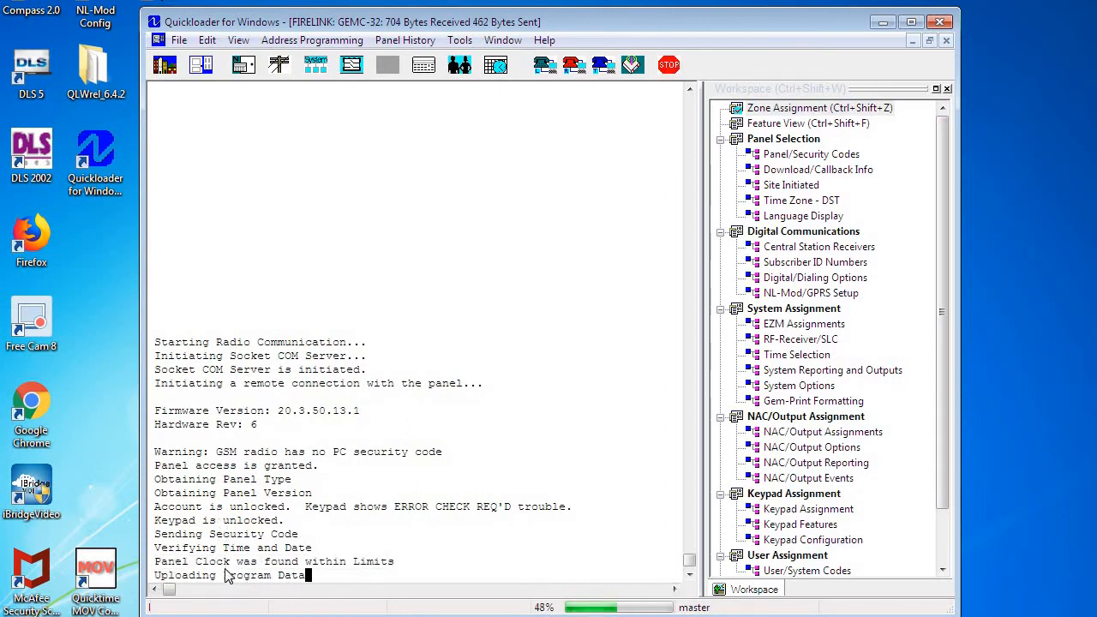
mouse_move(322, 579)
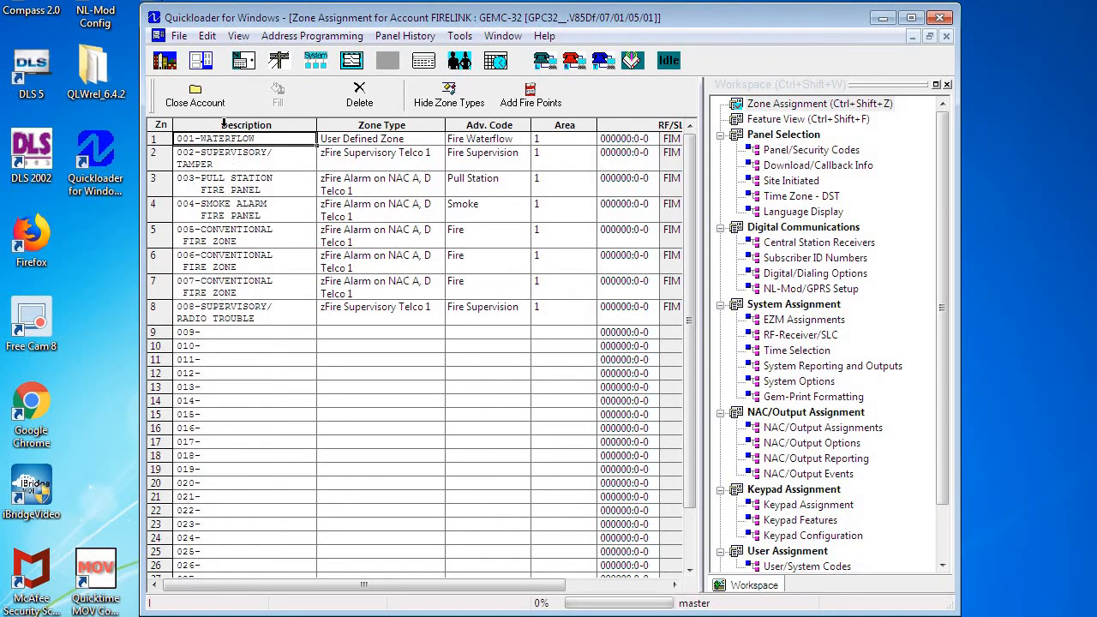
mouse_move(379, 163)
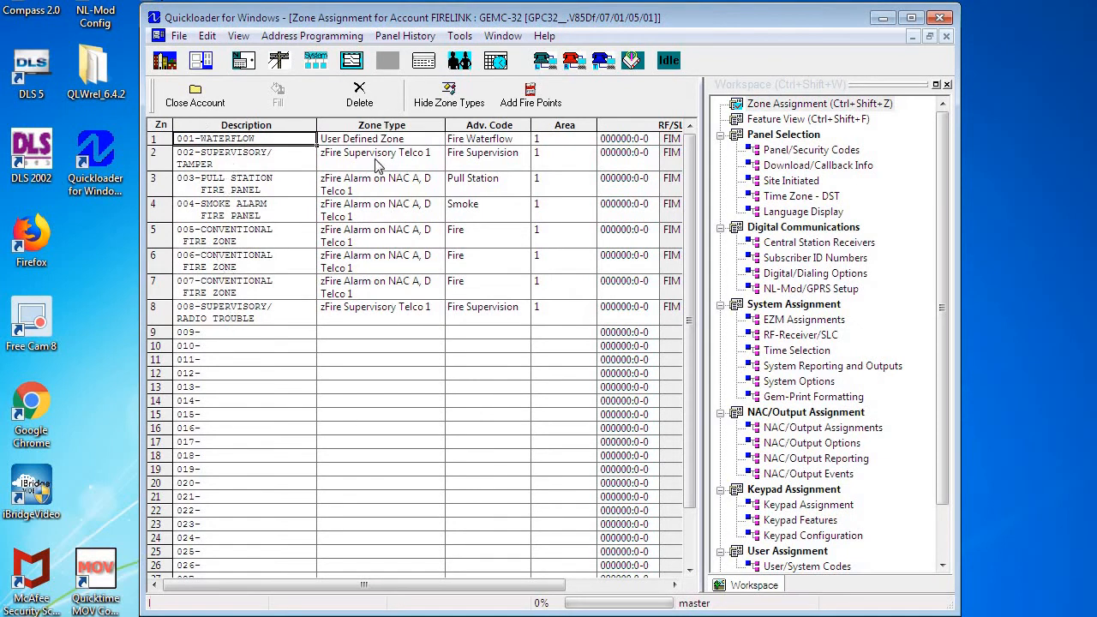
mouse_move(257, 240)
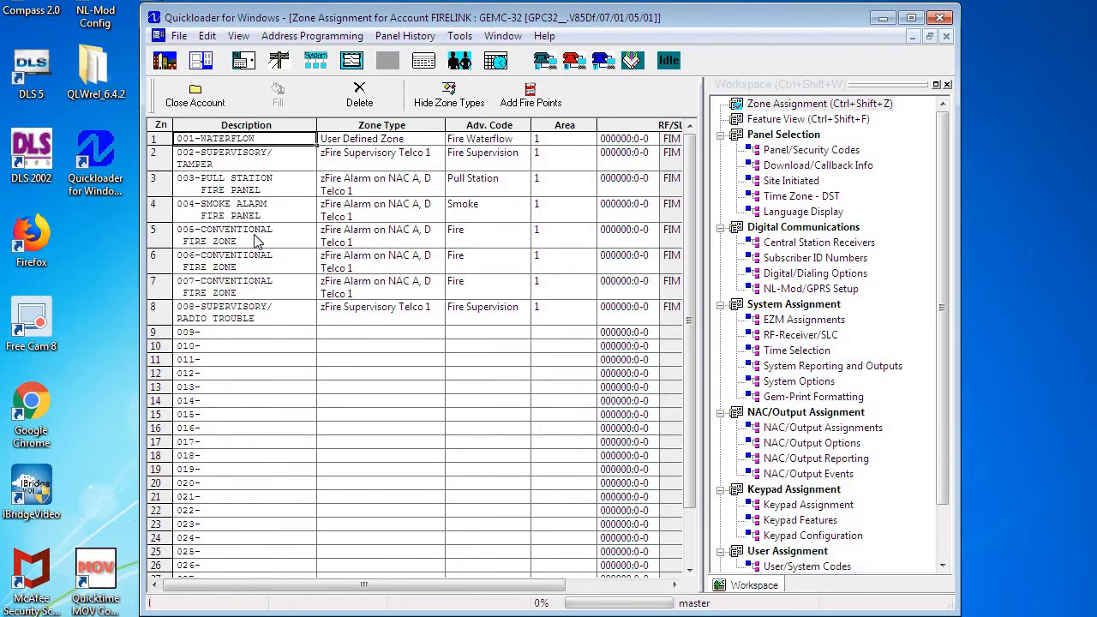
Step: Rename zone 5 to HEAT ALARM and review its zone configuration without changes
click(246, 237)
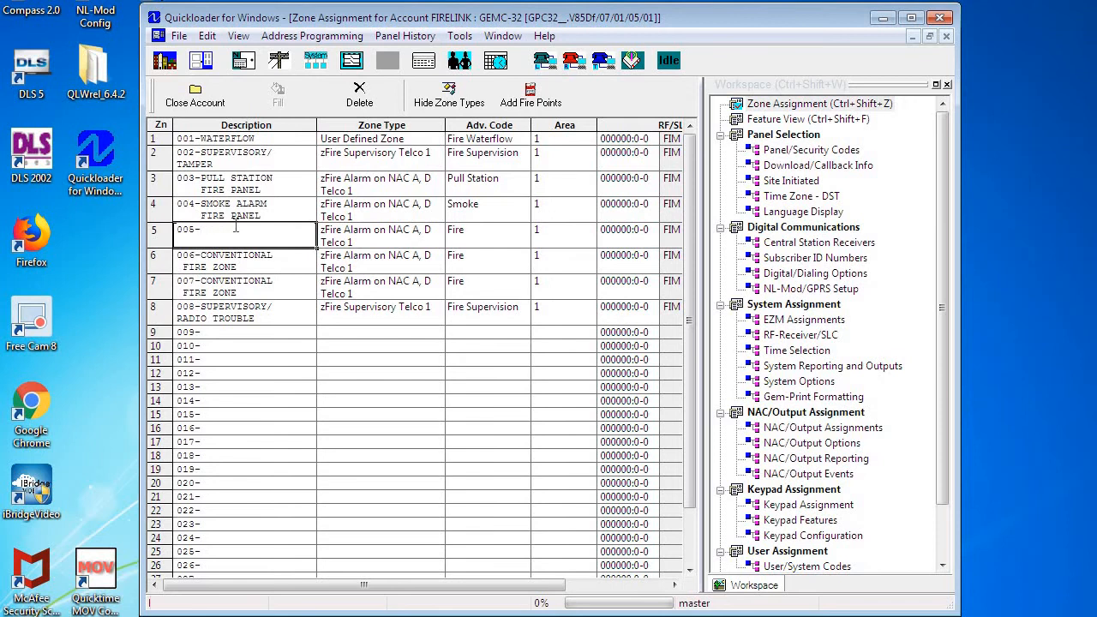
text(HES)
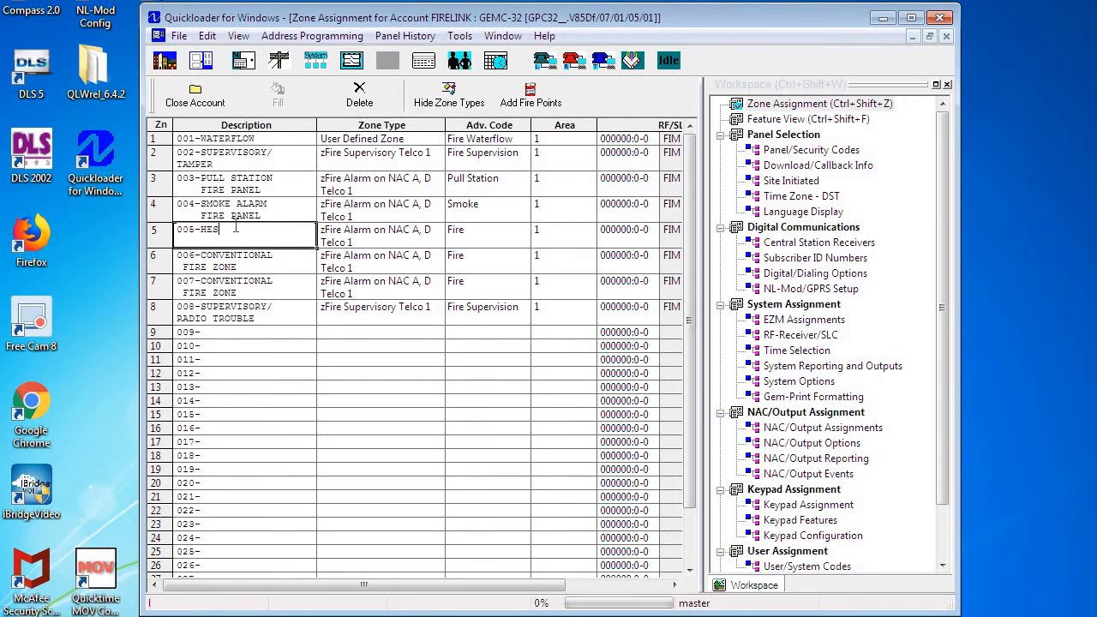
text(AT)
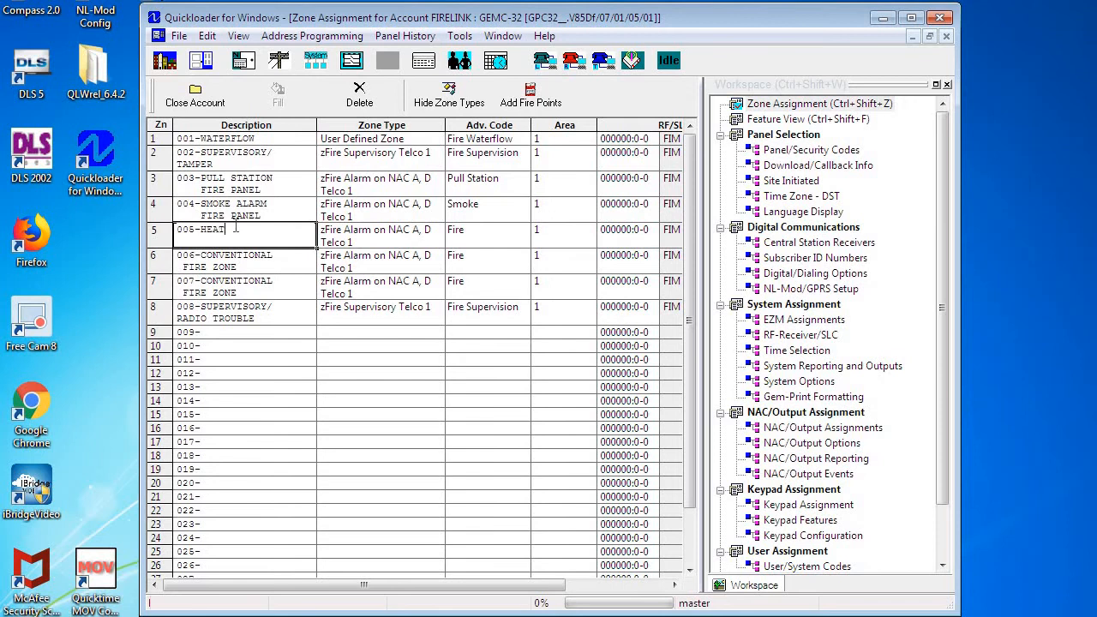
text(ALARM)
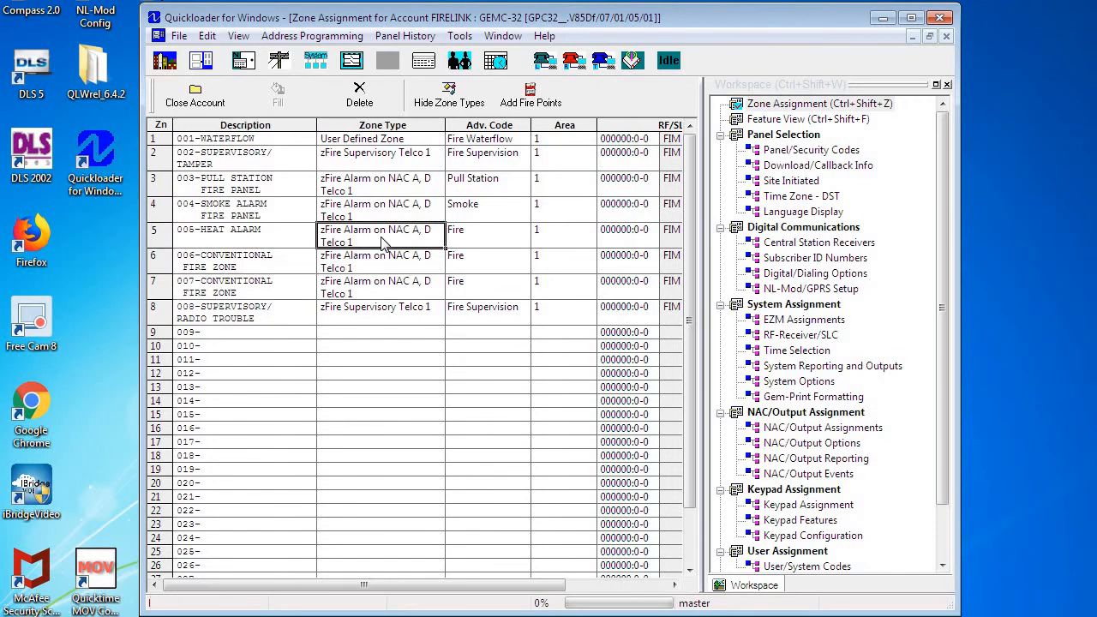
double_click(381, 237)
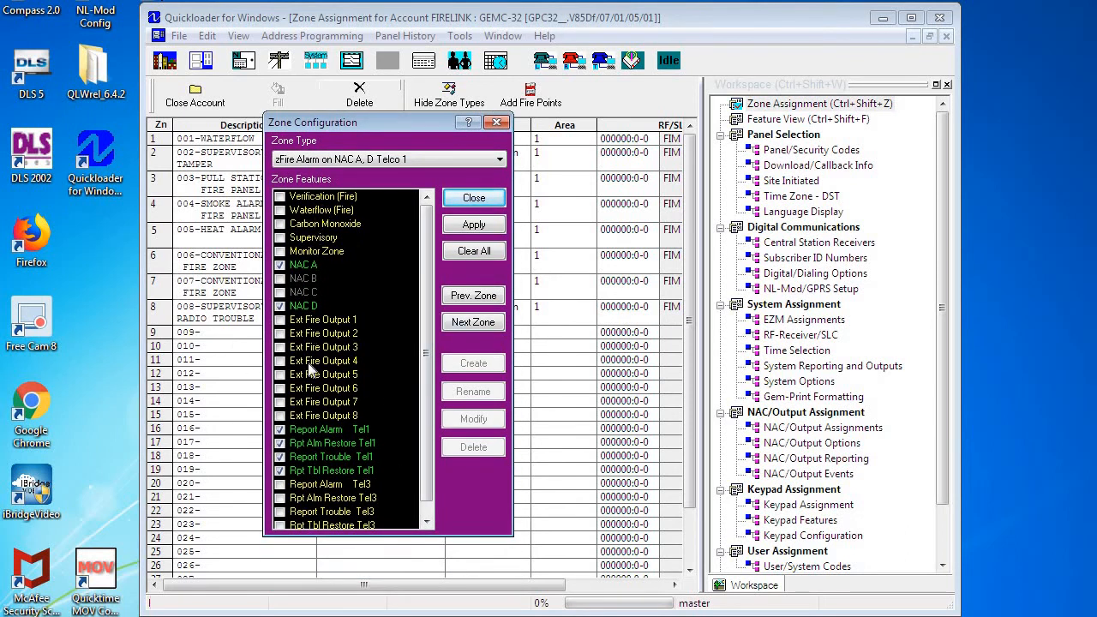
click(474, 224)
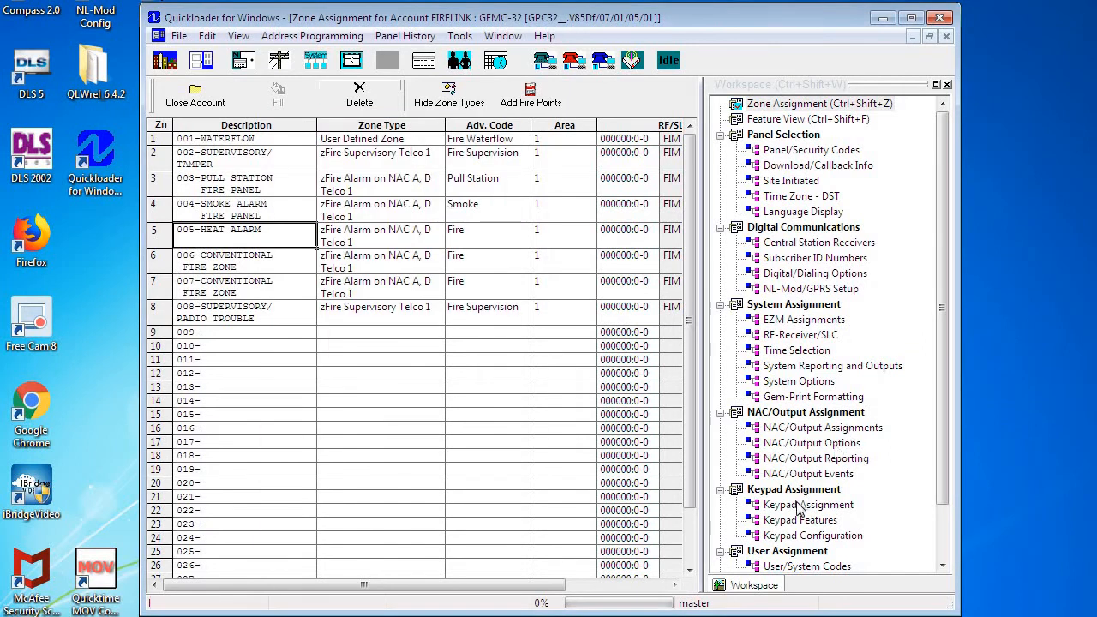
mouse_move(765, 504)
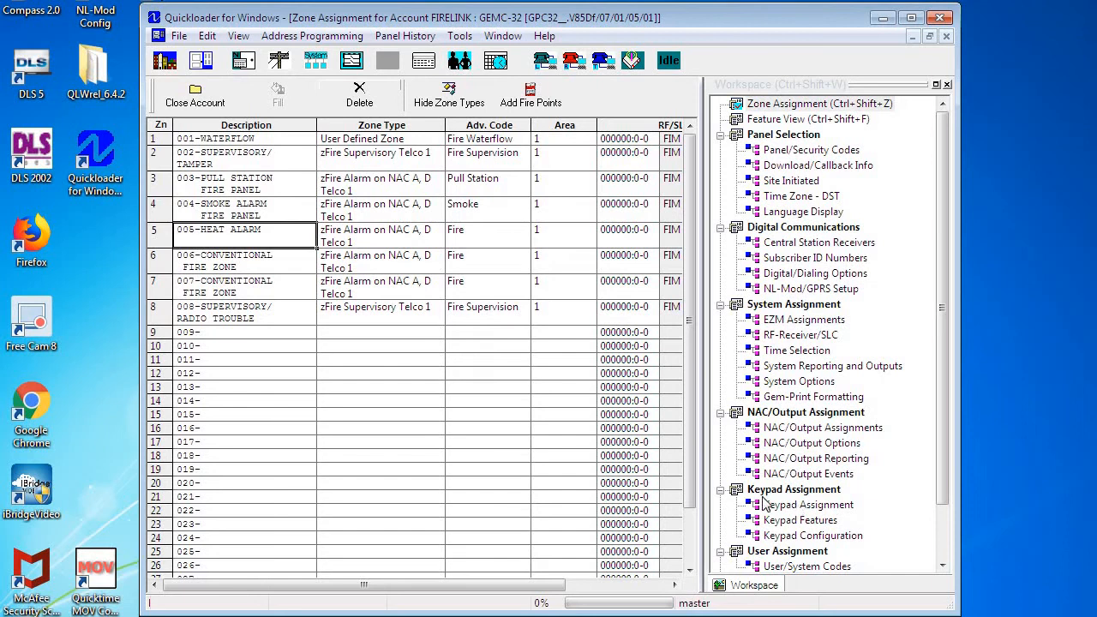
Step: In Keypad Assignment, set keypad 2's area to Area 1
click(810, 504)
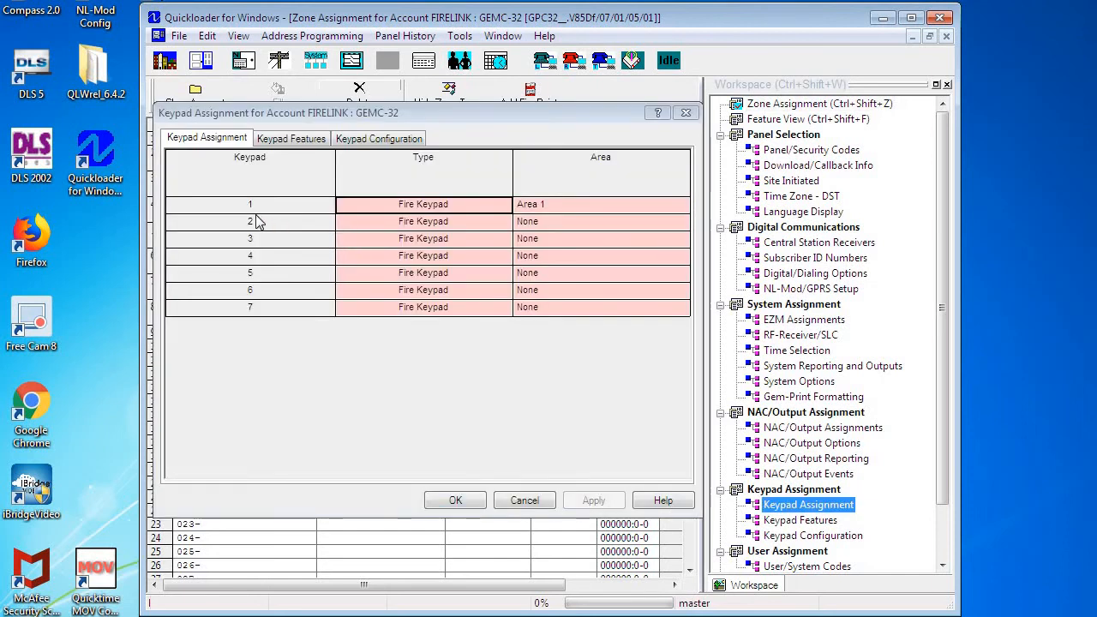
click(600, 223)
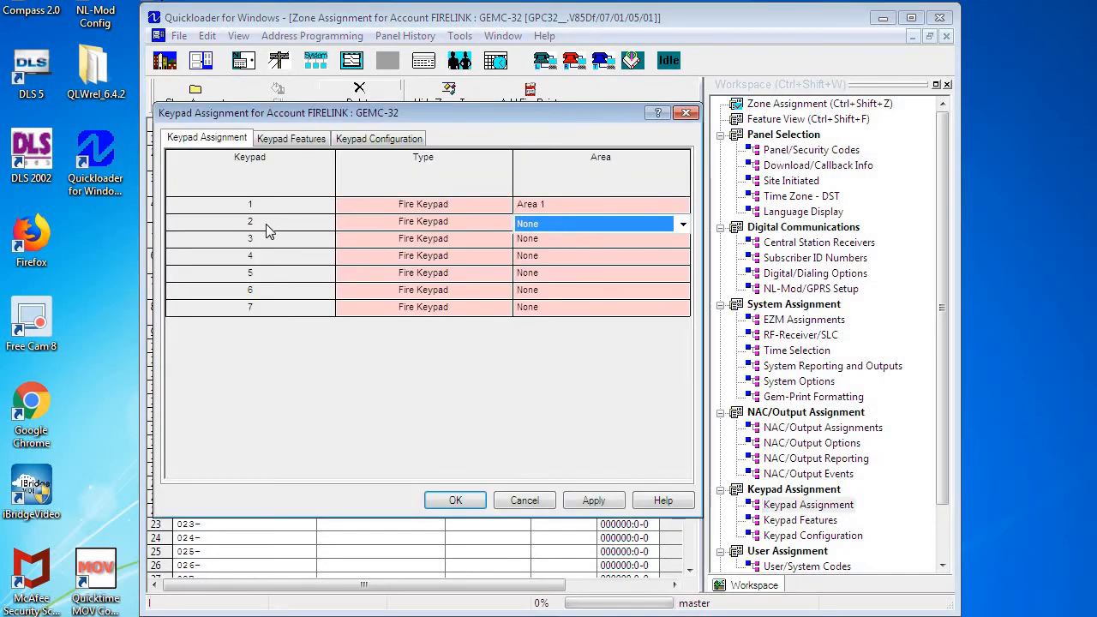
click(682, 223)
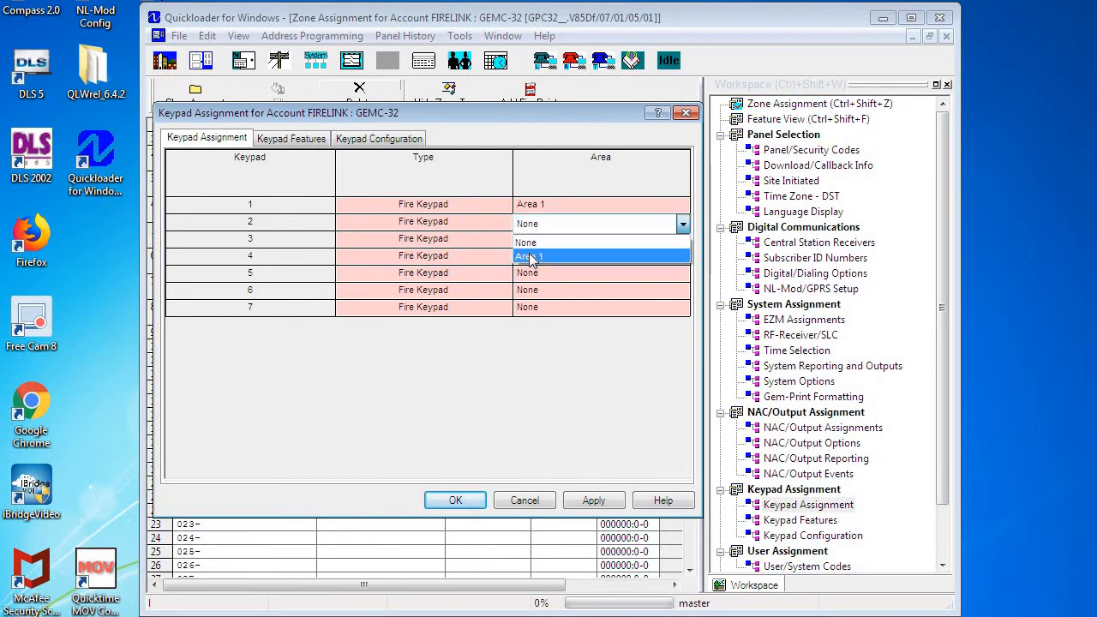
click(528, 255)
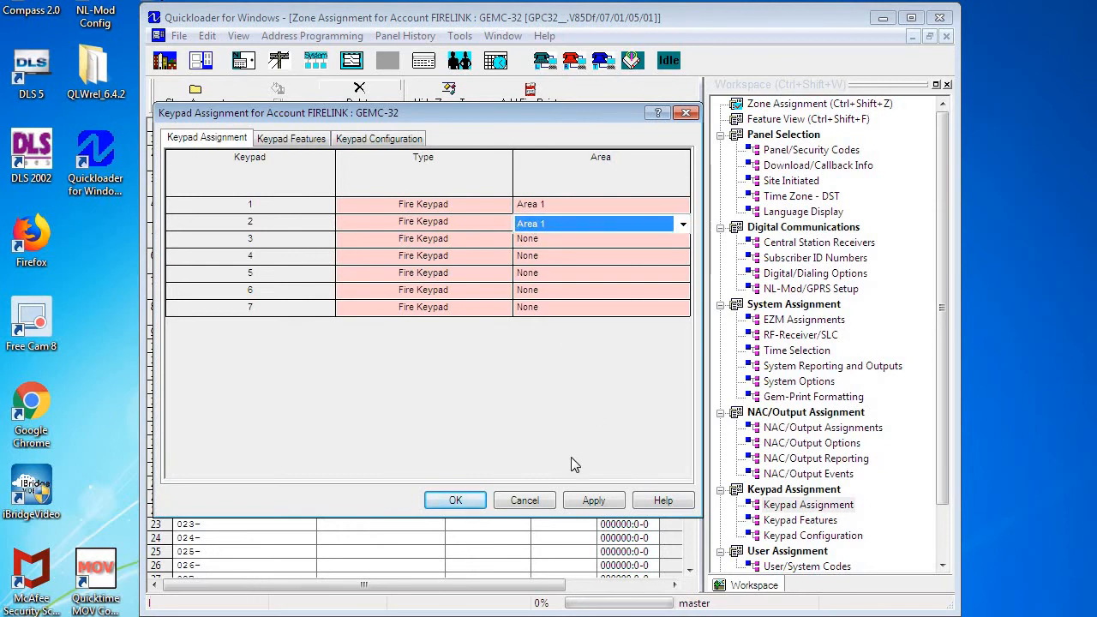
mouse_move(574, 457)
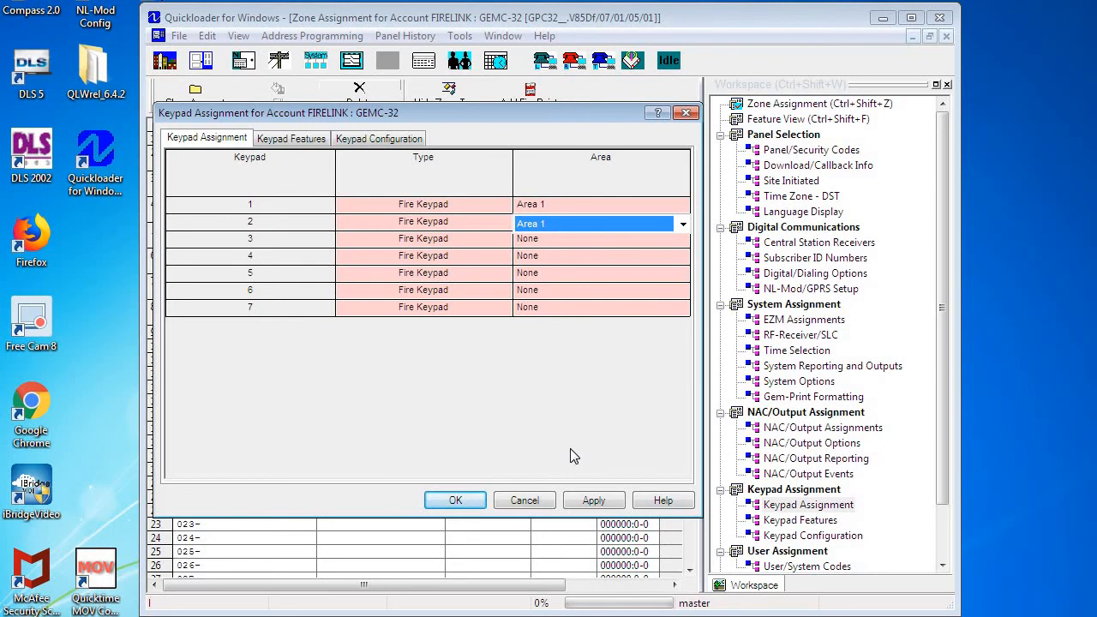
mouse_move(504, 387)
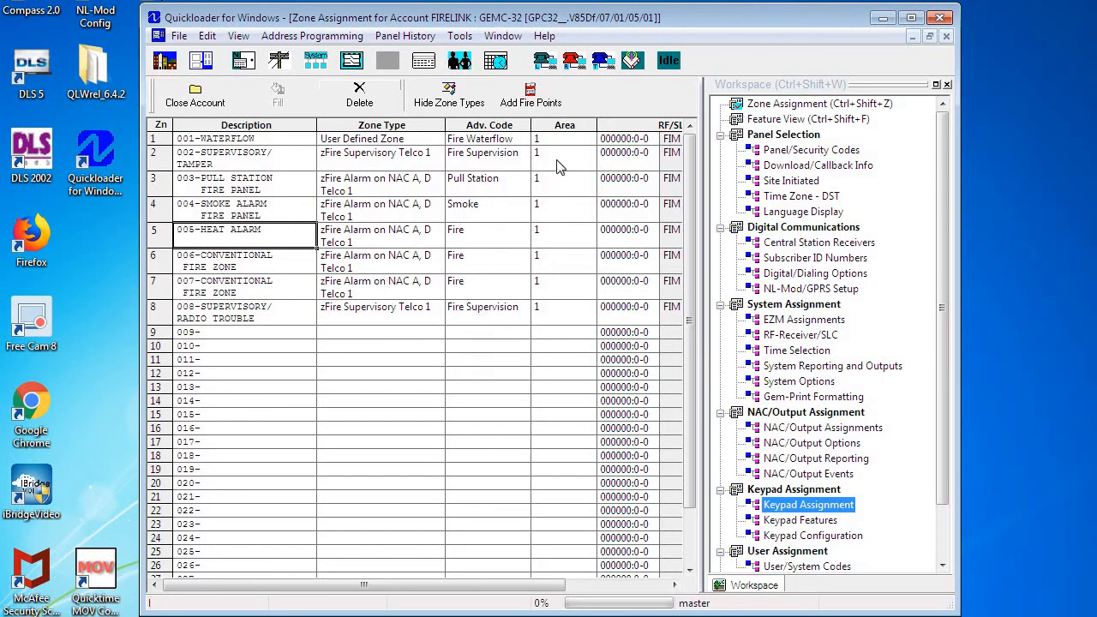
mouse_move(633, 60)
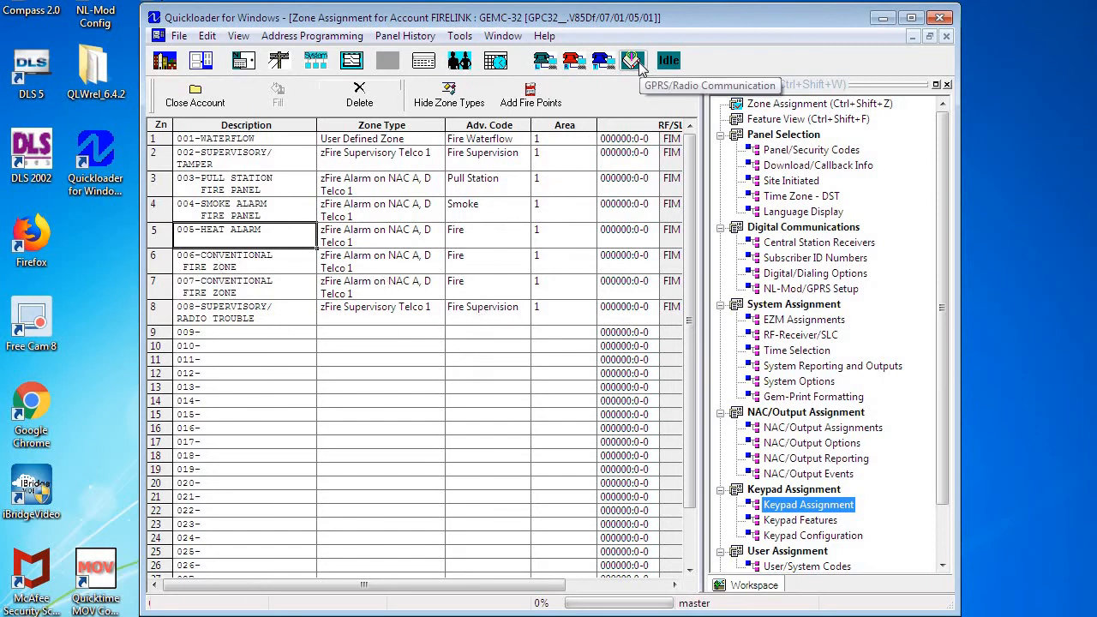
Step: Set up a GPRS download to the panel including the description area
click(633, 60)
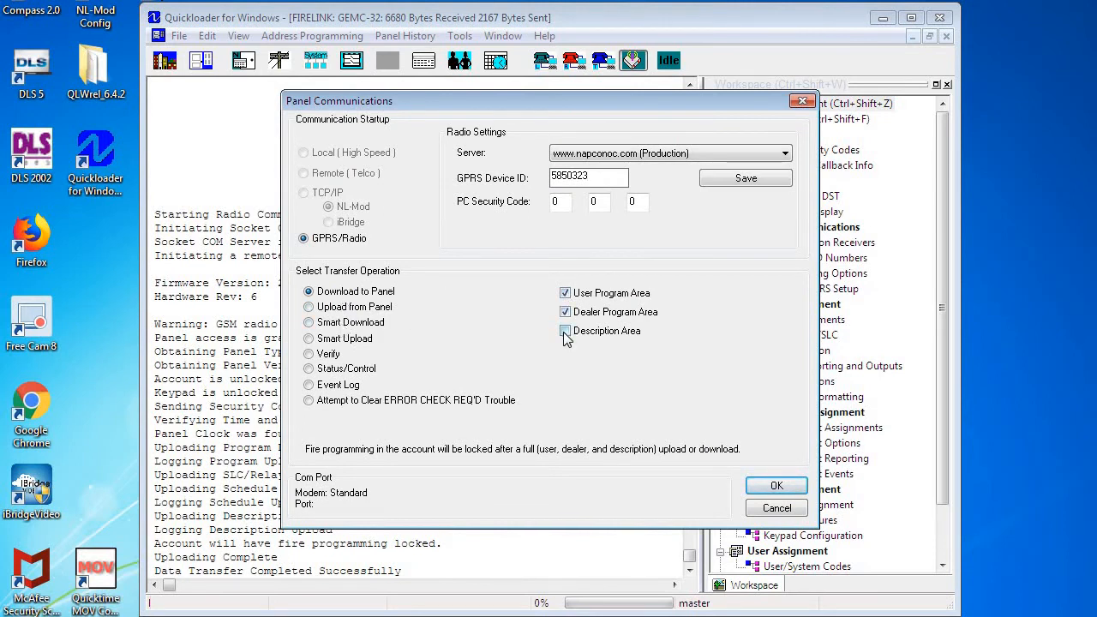
click(566, 331)
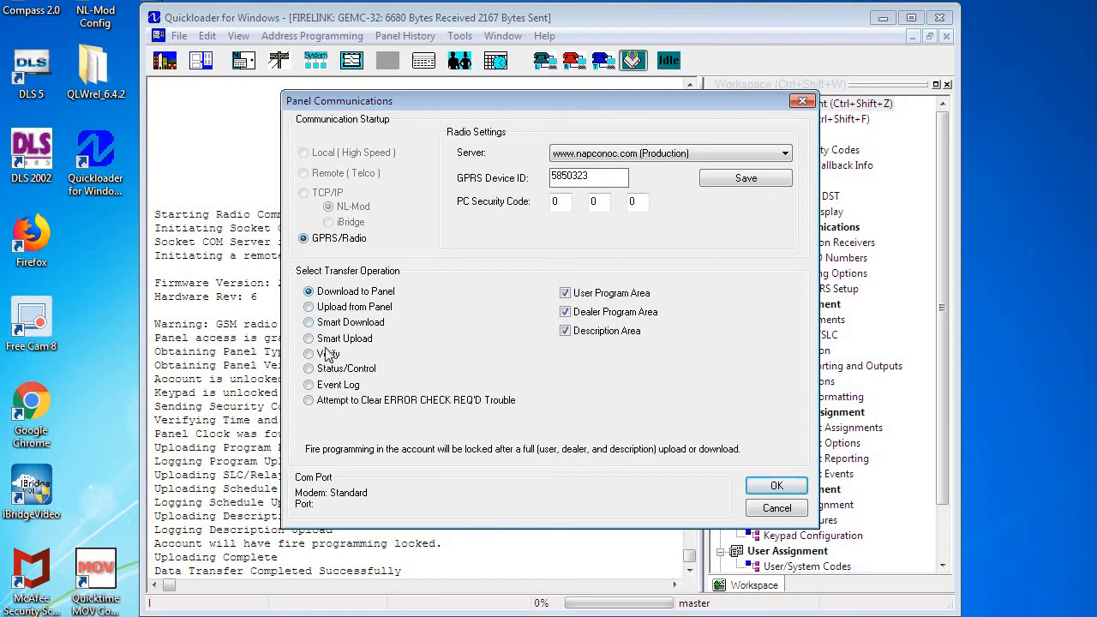
mouse_move(494, 333)
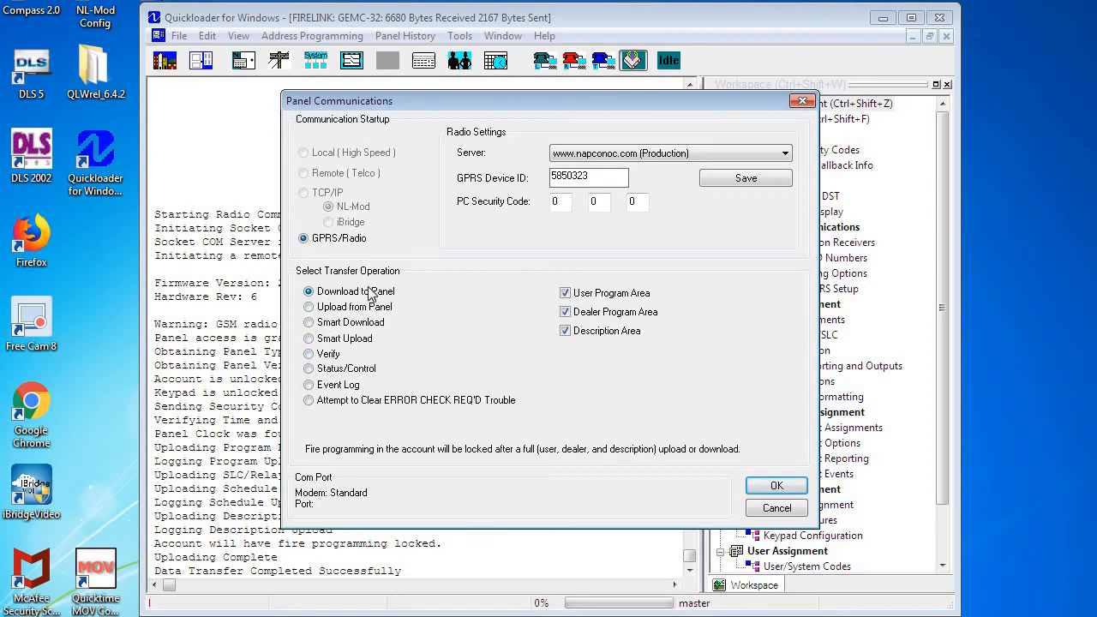
mouse_move(415, 302)
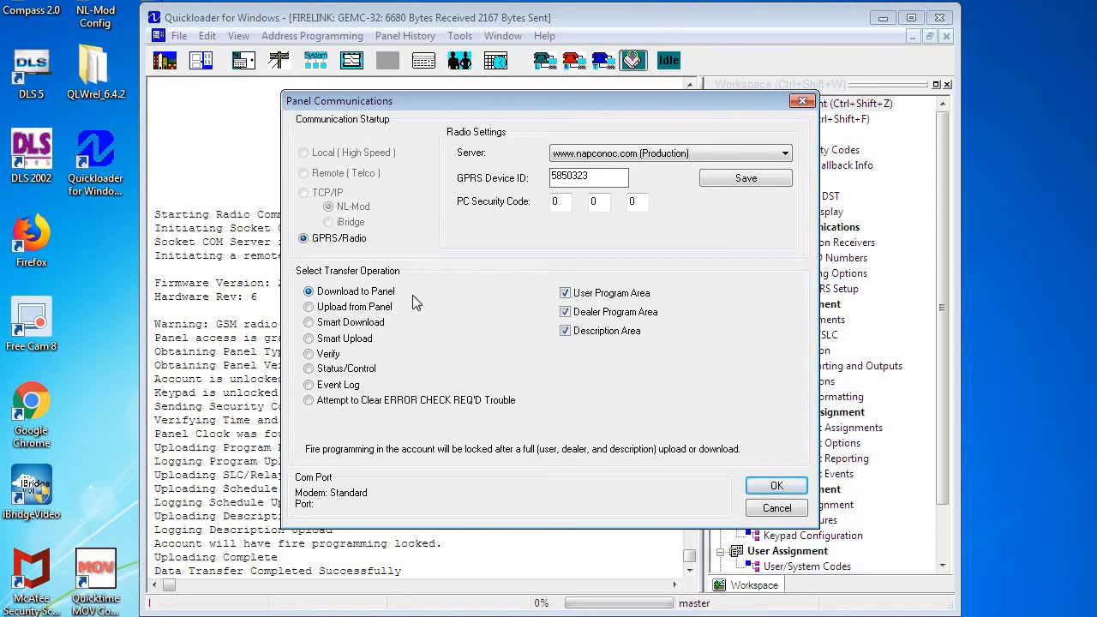
mouse_move(439, 302)
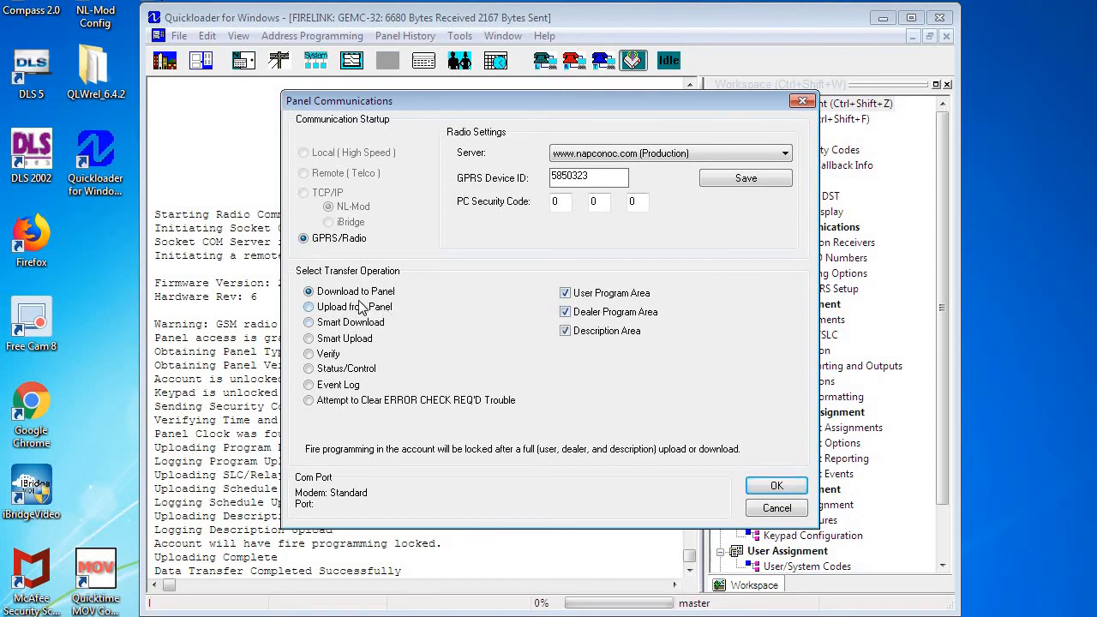
mouse_move(500, 307)
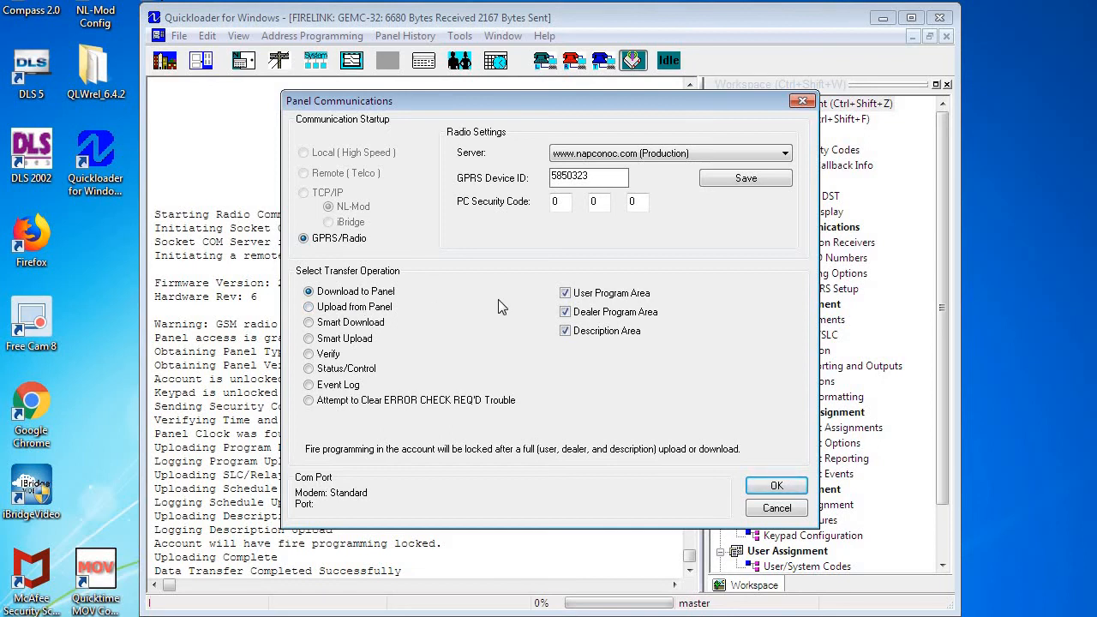
mouse_move(460, 322)
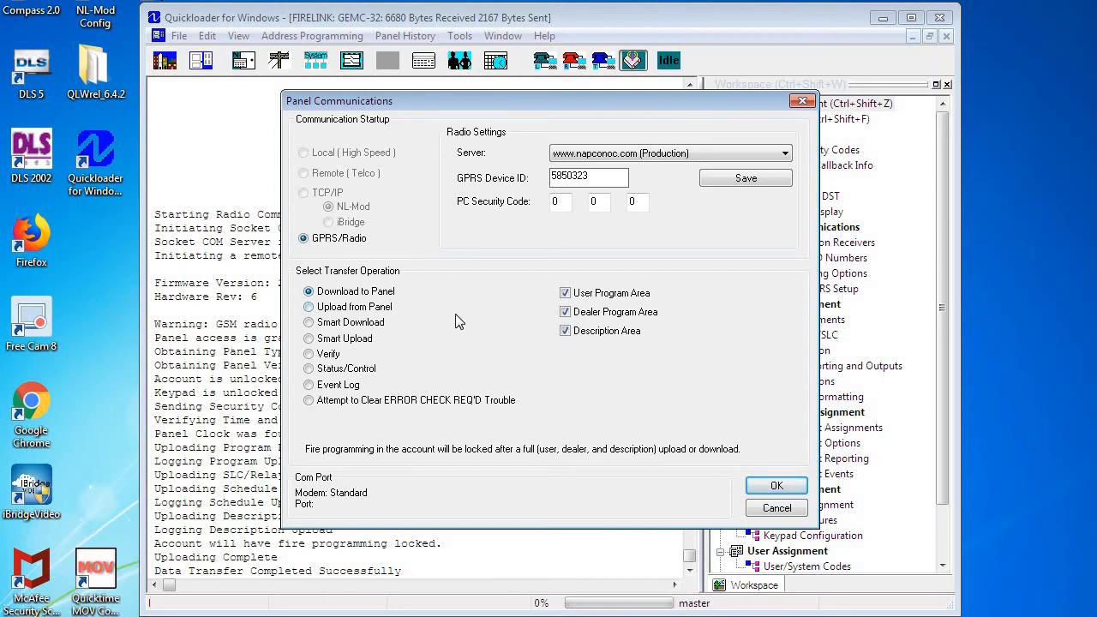
mouse_move(463, 319)
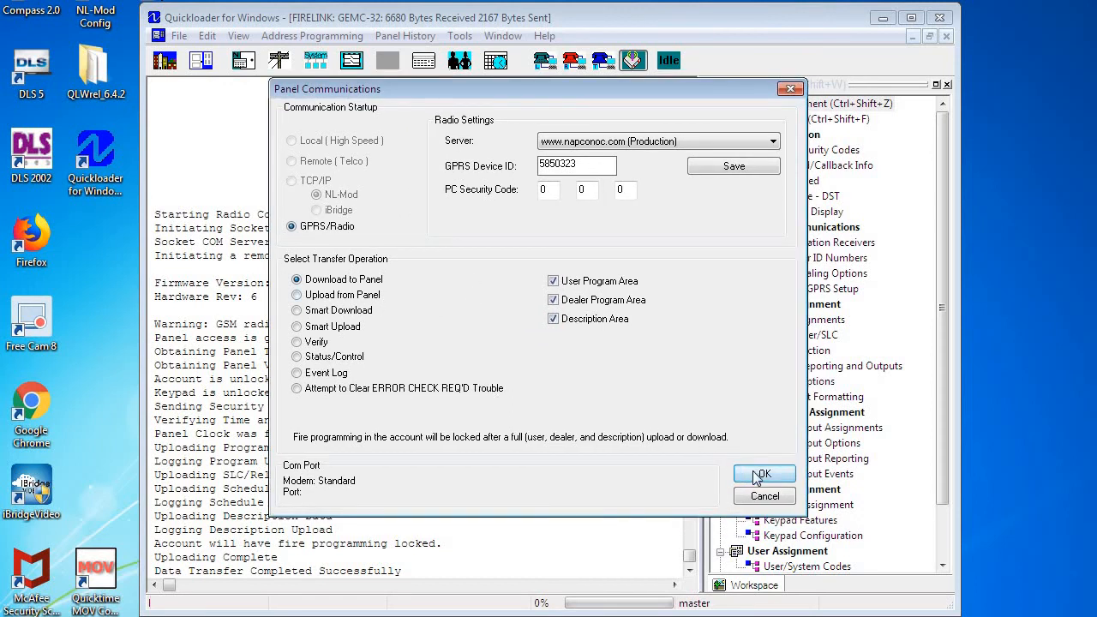
mouse_move(326, 288)
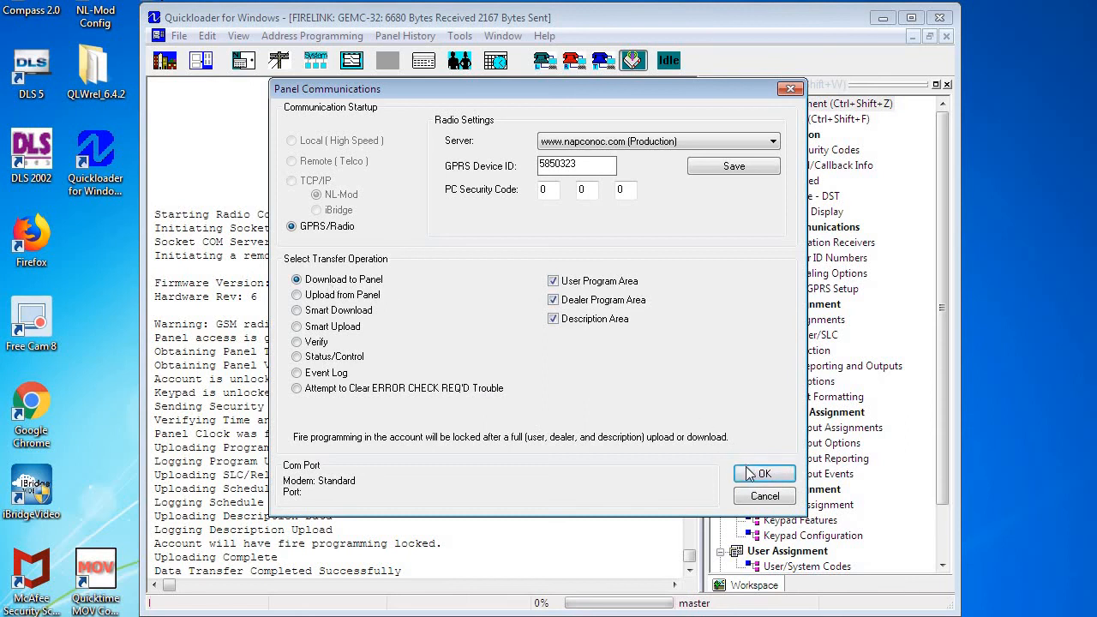
Step: Confirm Panel Communications to start downloading the program, schedule and description data to the panel
click(764, 473)
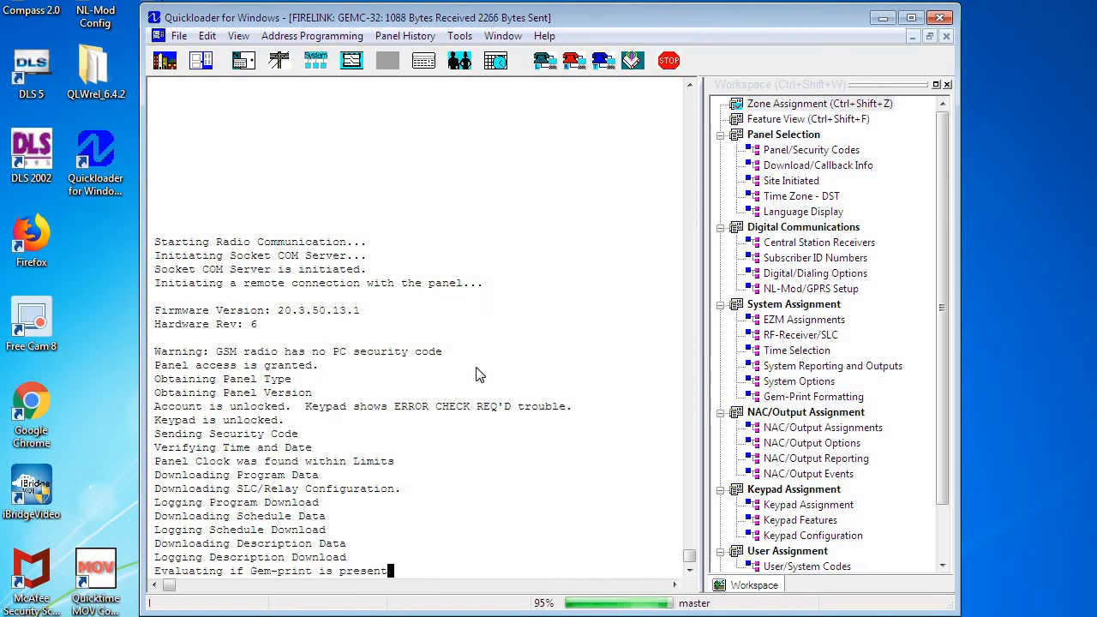
mouse_move(294, 576)
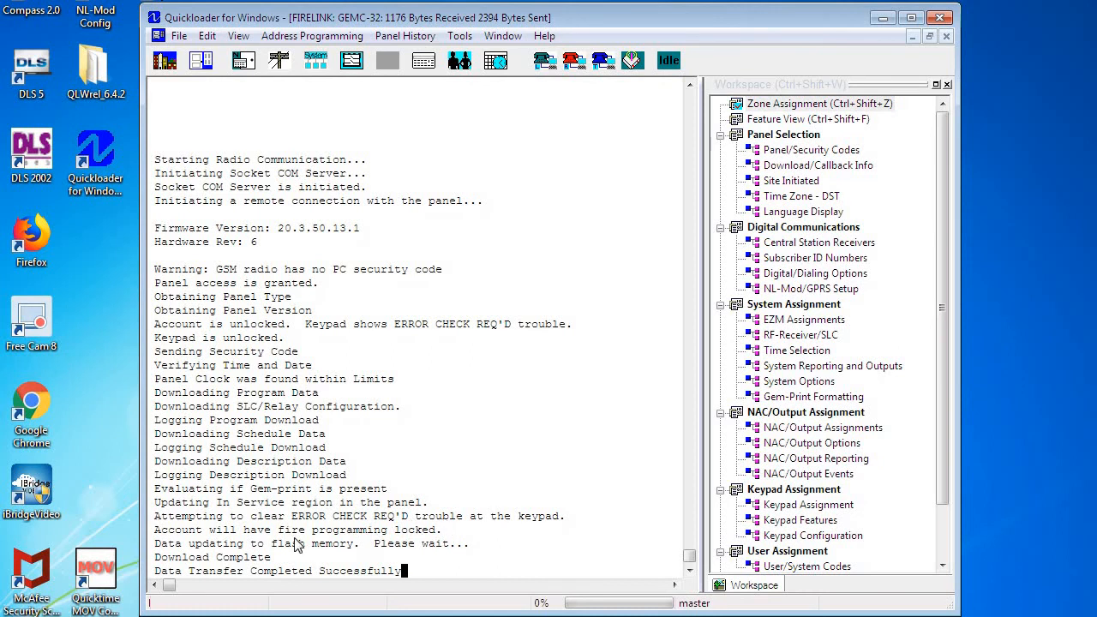
mouse_move(324, 527)
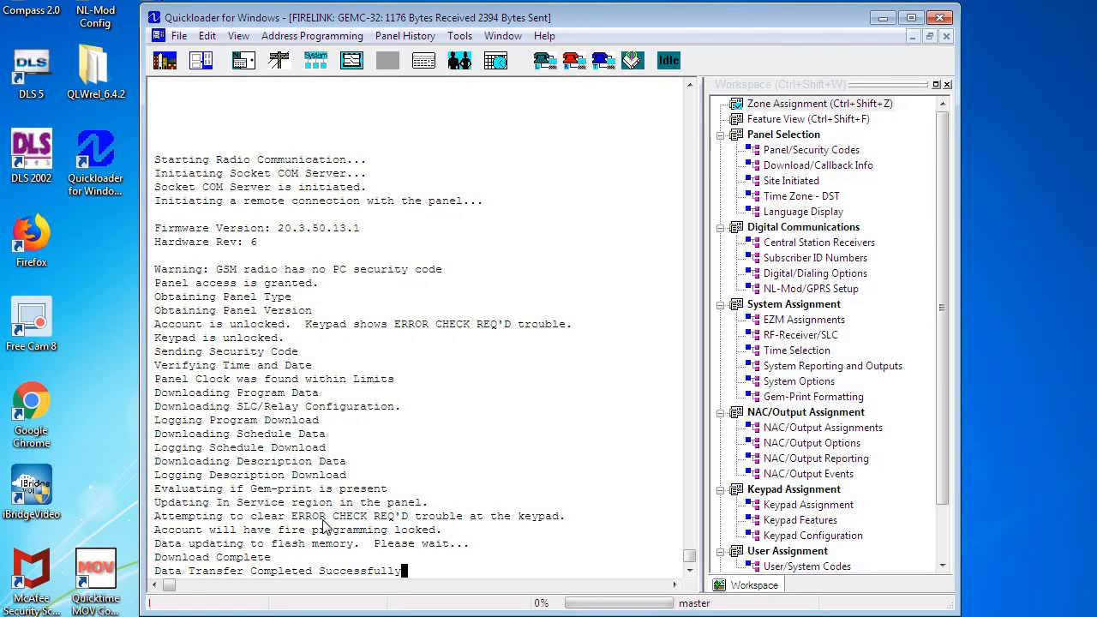
mouse_move(430, 552)
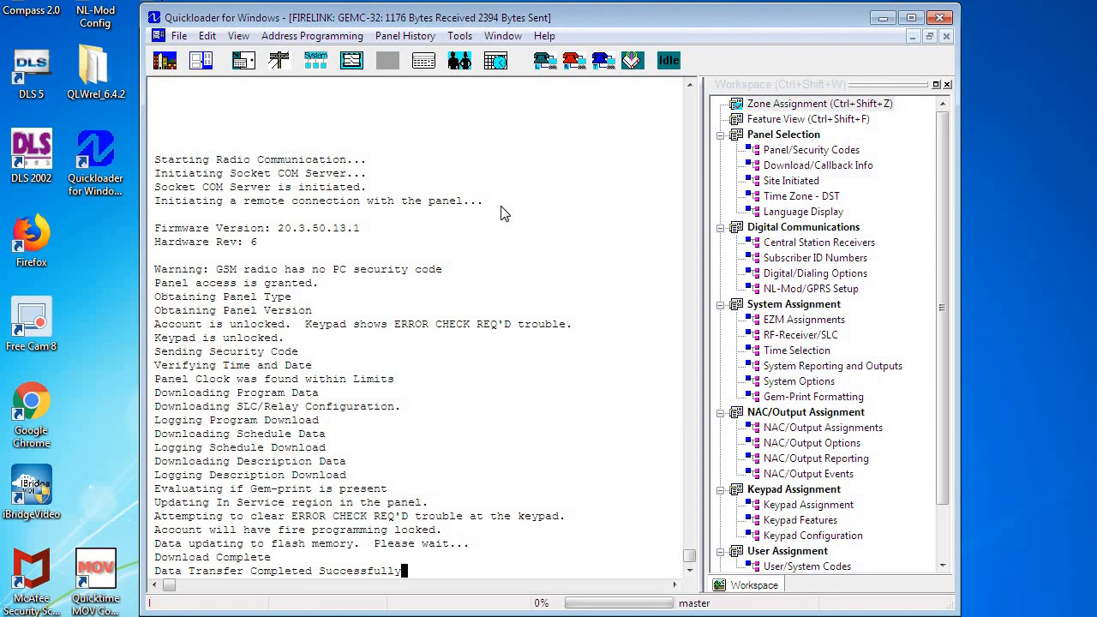
mouse_move(480, 196)
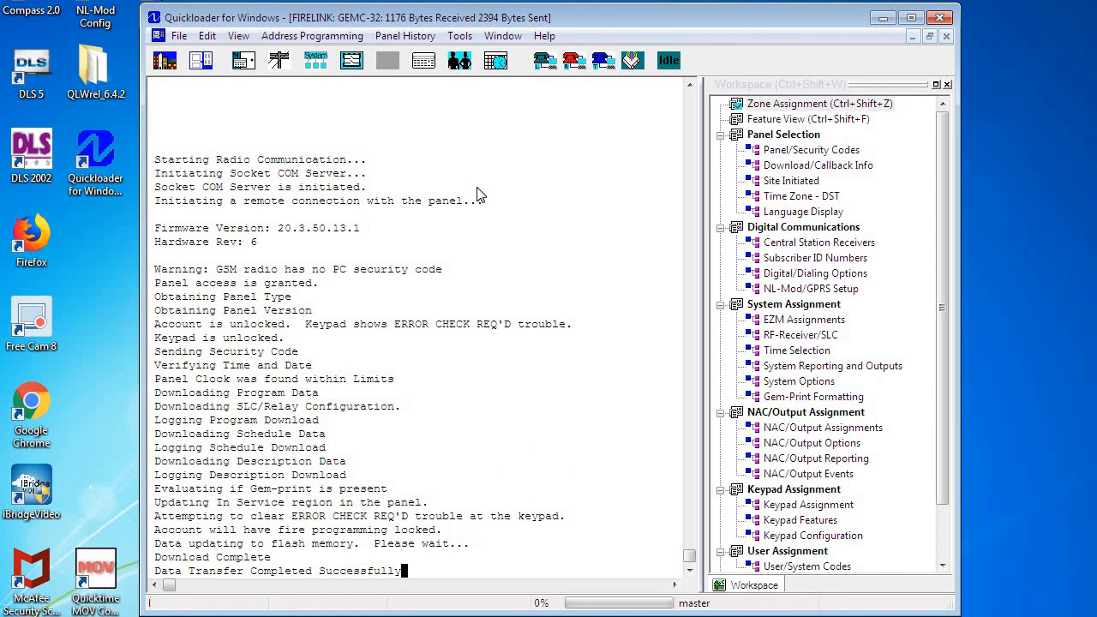
mouse_move(418, 169)
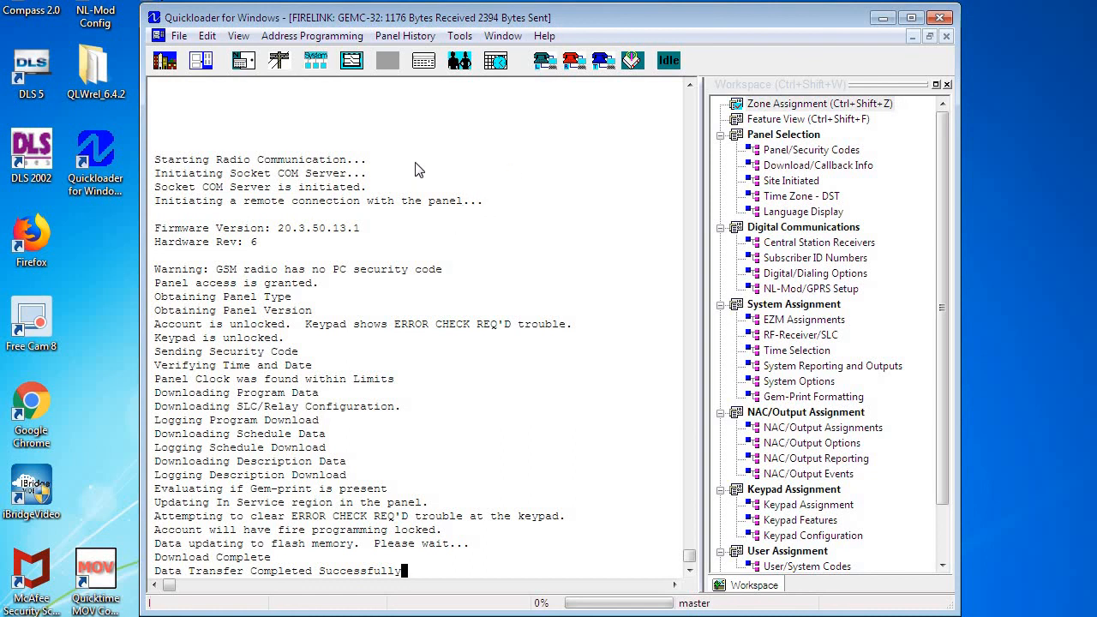
mouse_move(492, 206)
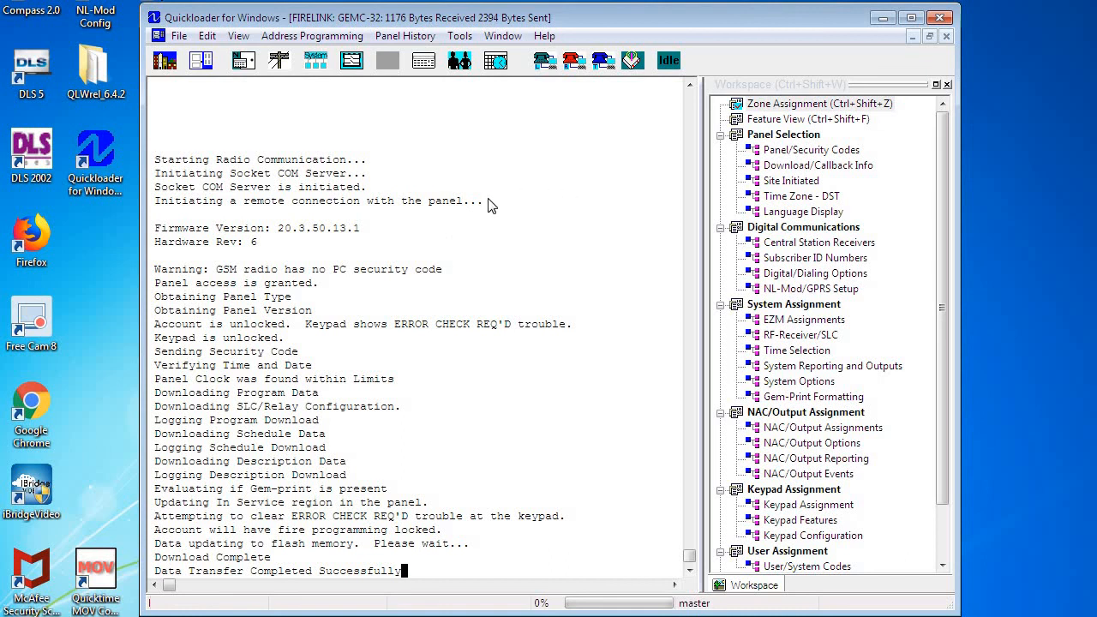
mouse_move(432, 181)
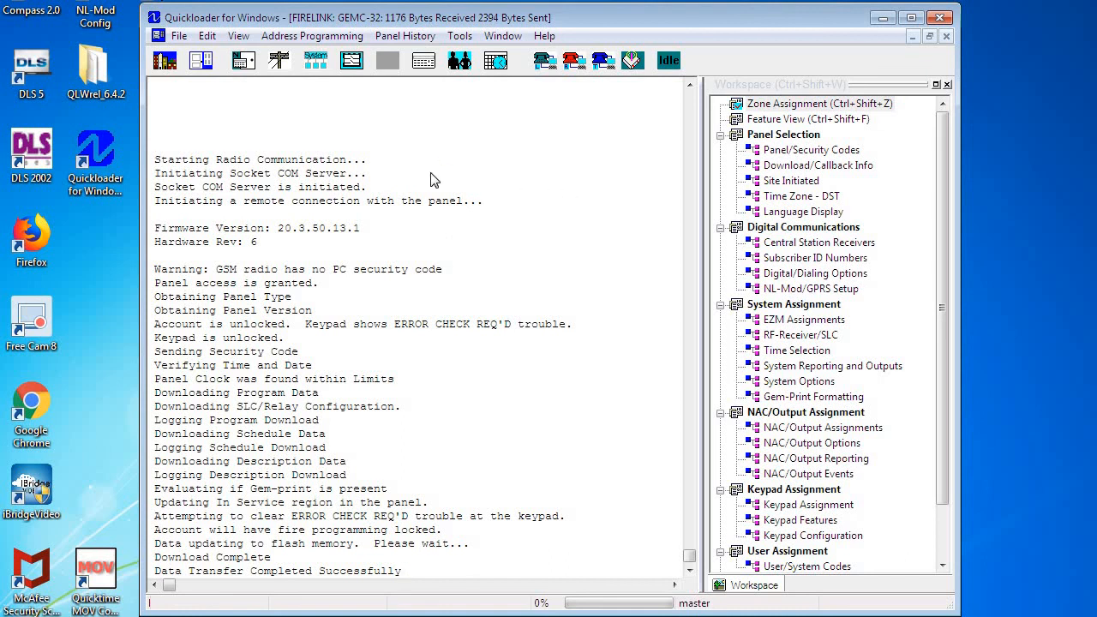
mouse_move(437, 171)
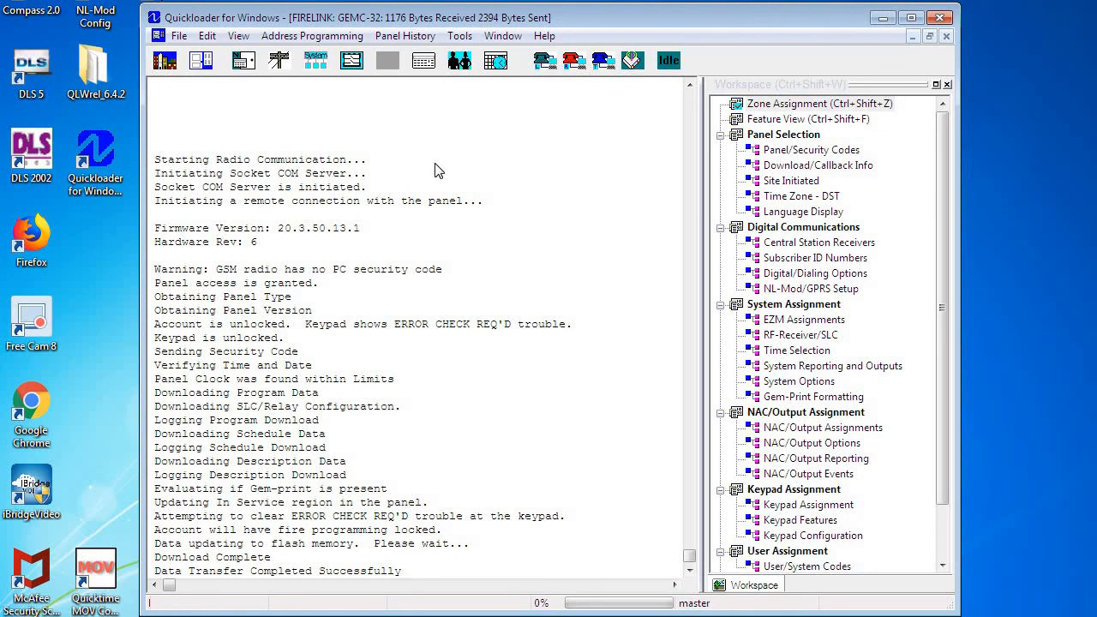